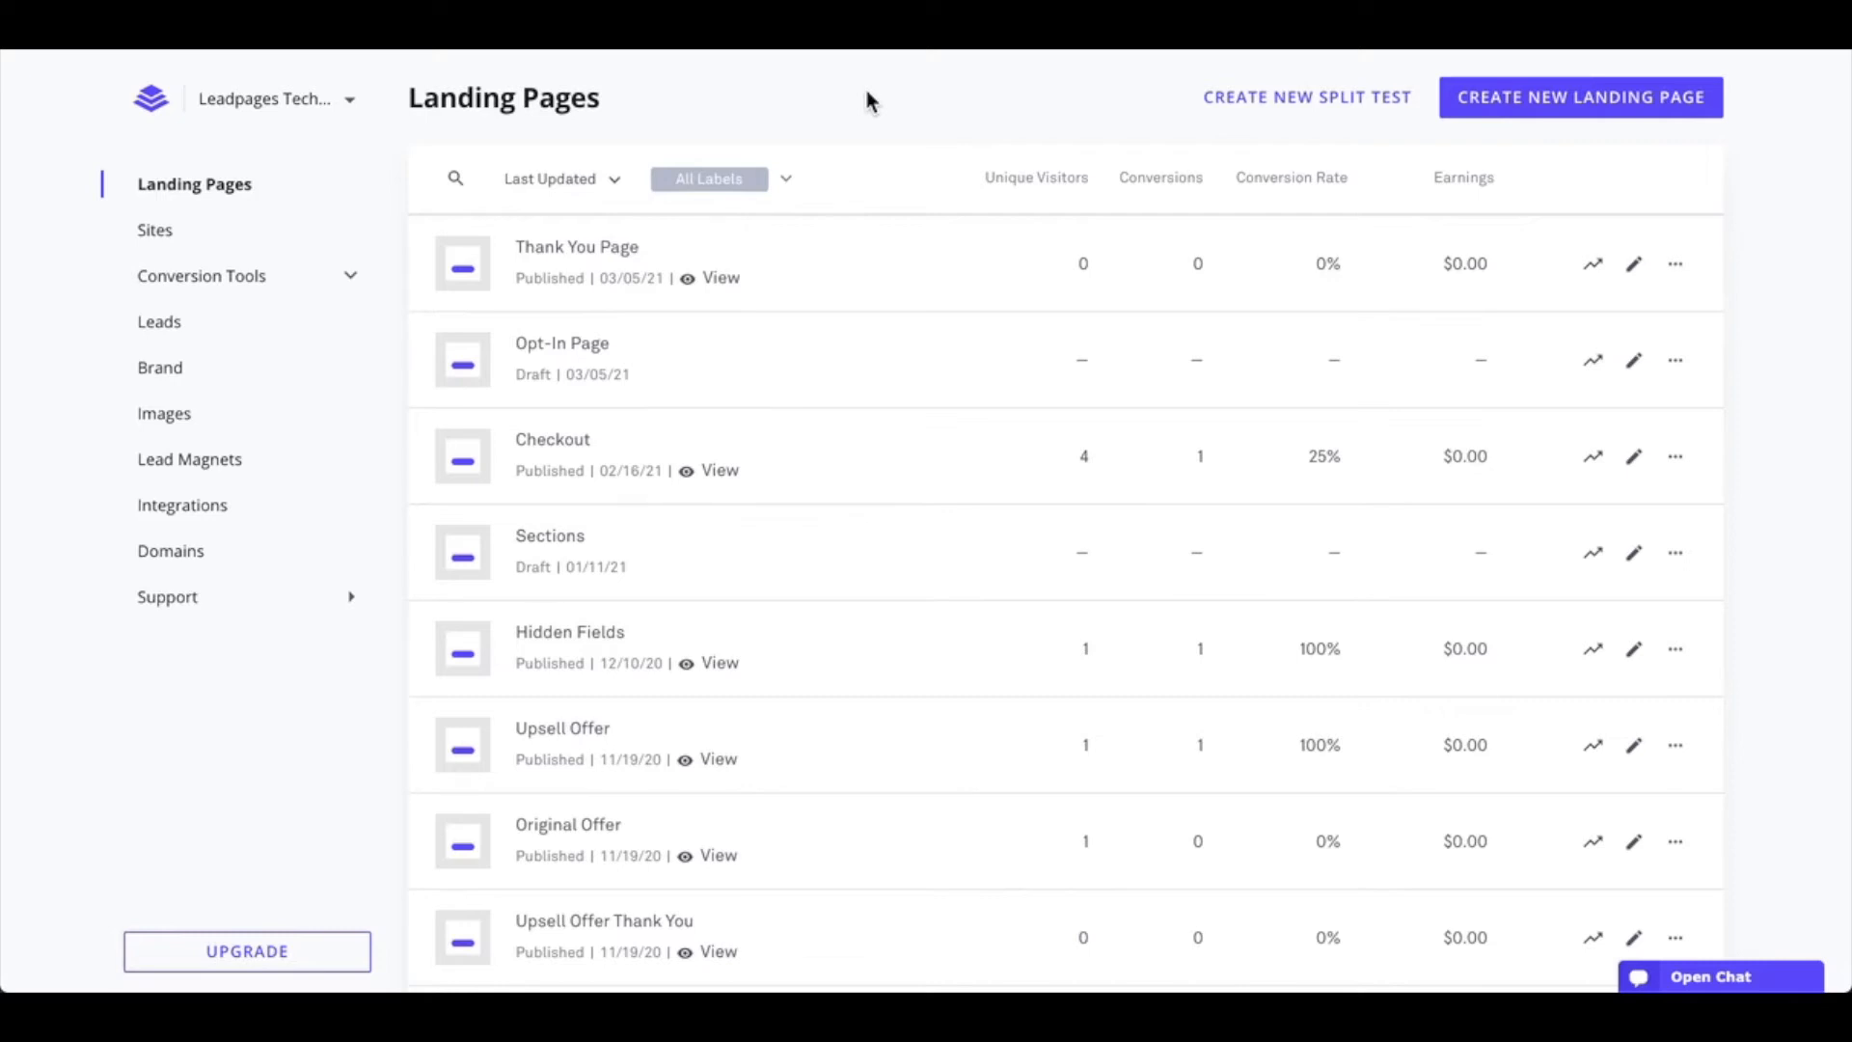
mouse_move(249, 199)
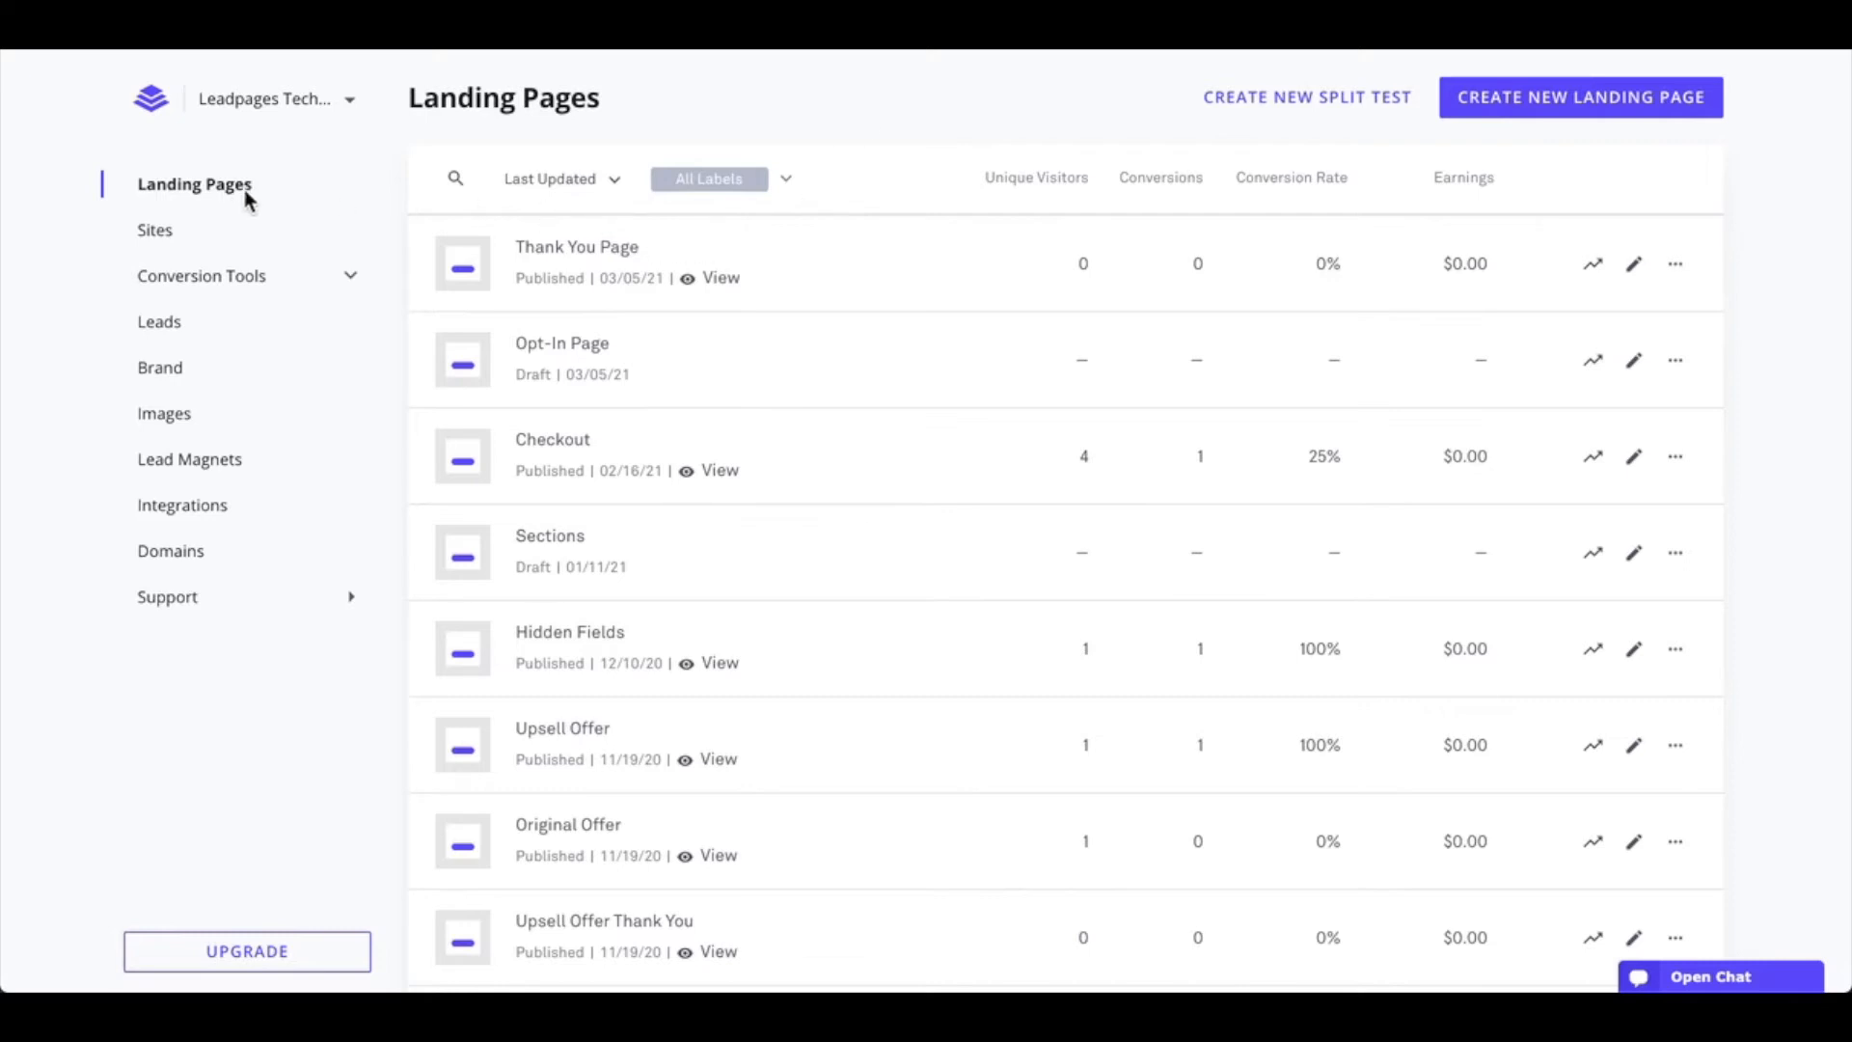
mouse_move(264, 199)
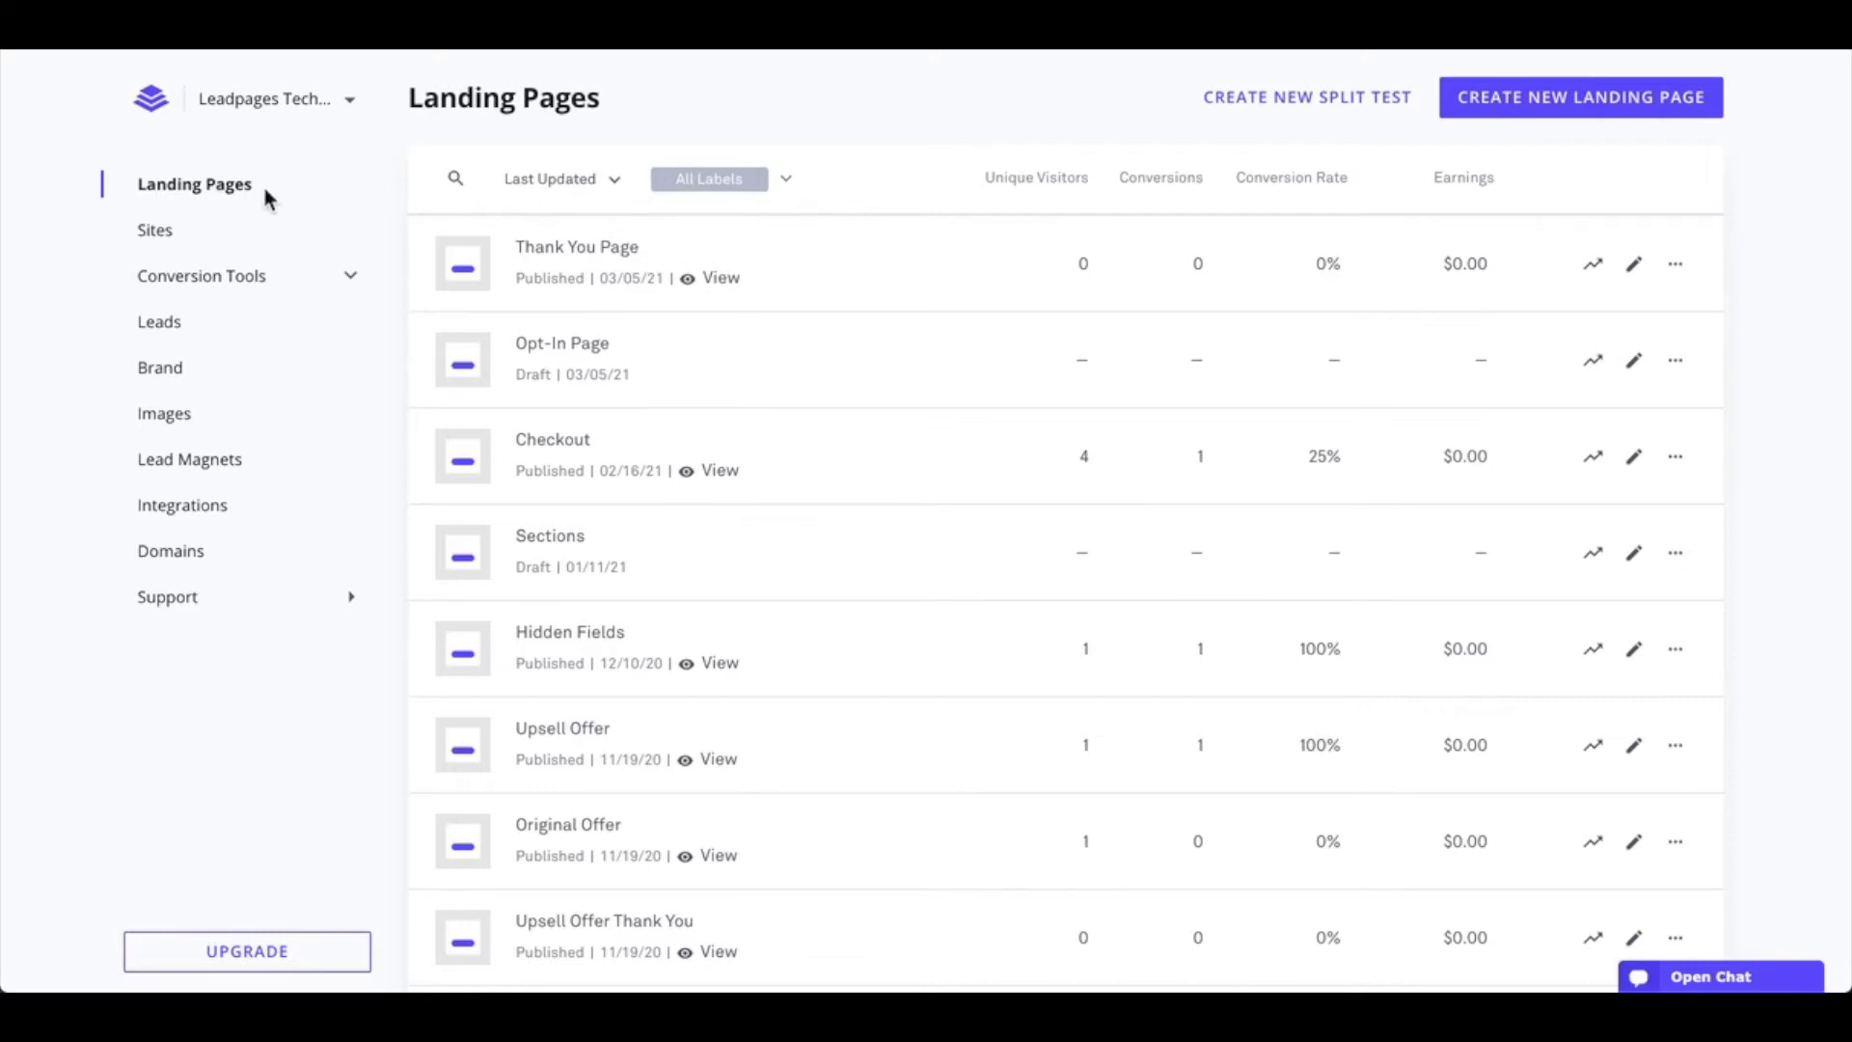
Step: Start a new landing page so the template gallery loads
click(1581, 97)
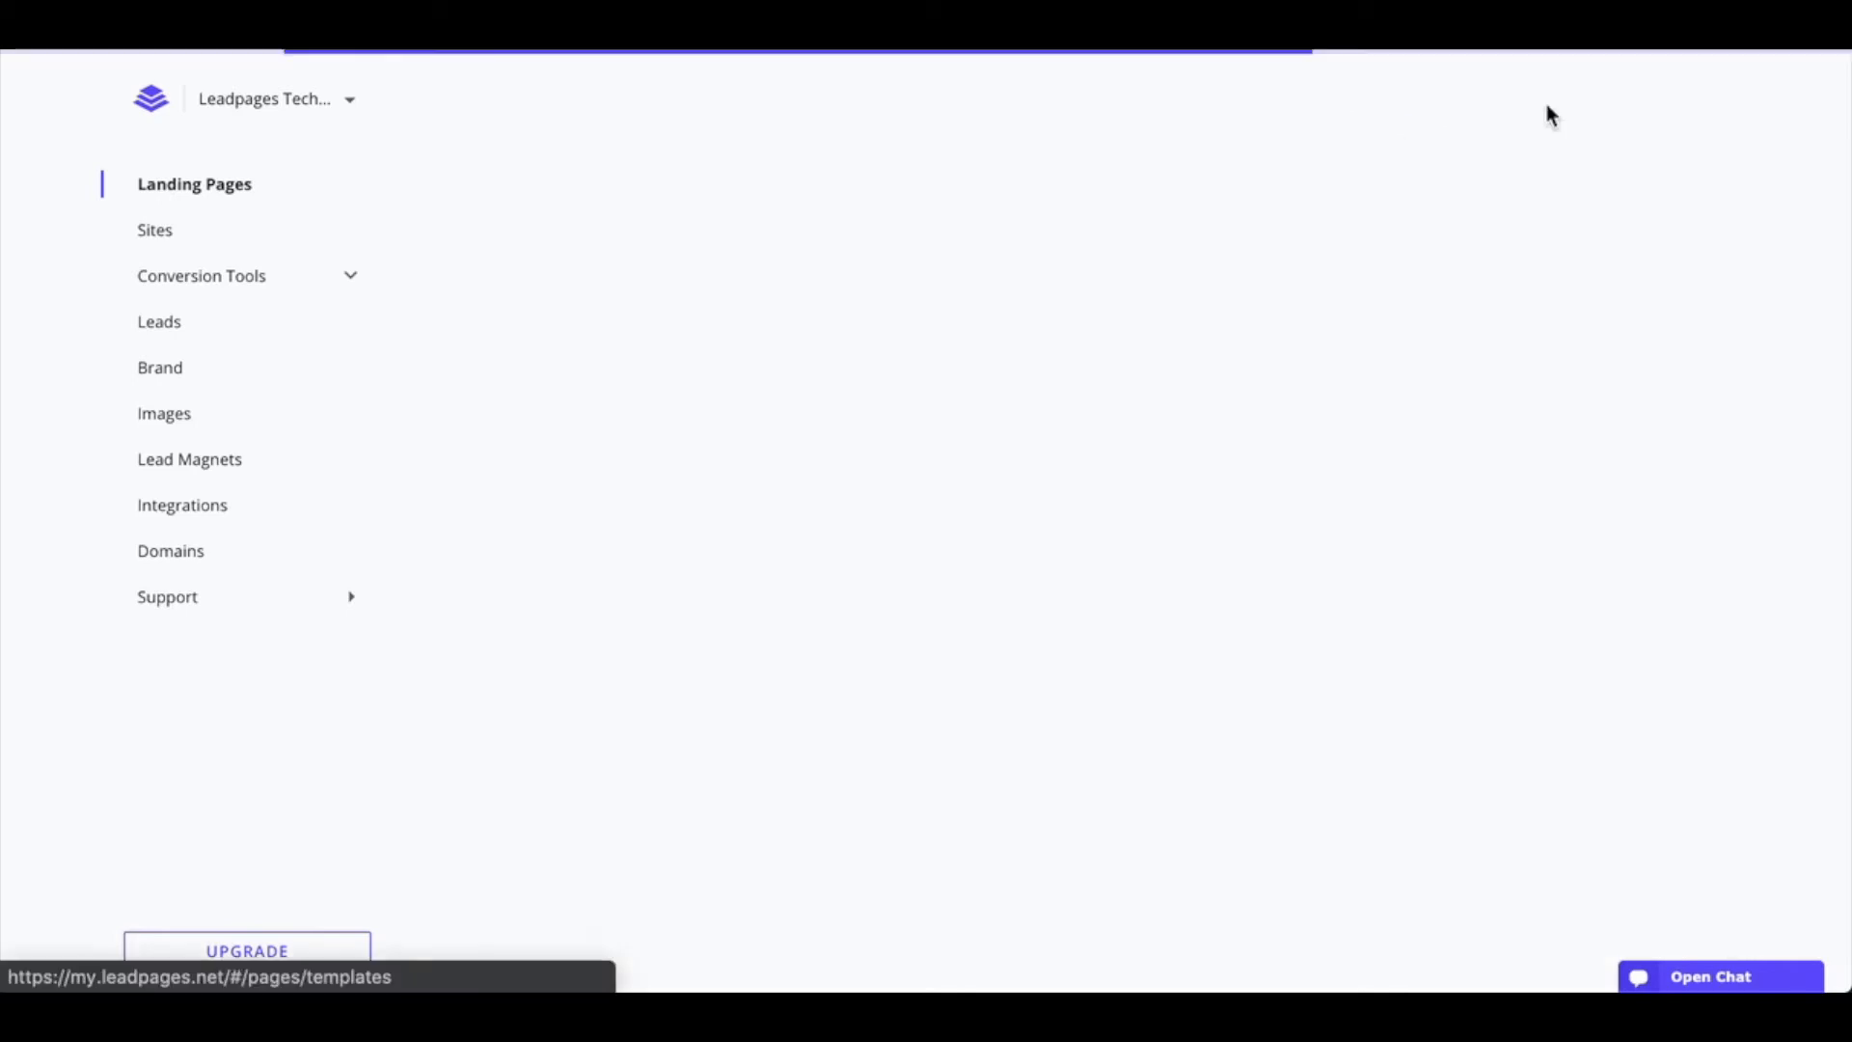
Step: Filter the template gallery by Page Type to Thank You & Confirmation templates
click(193, 183)
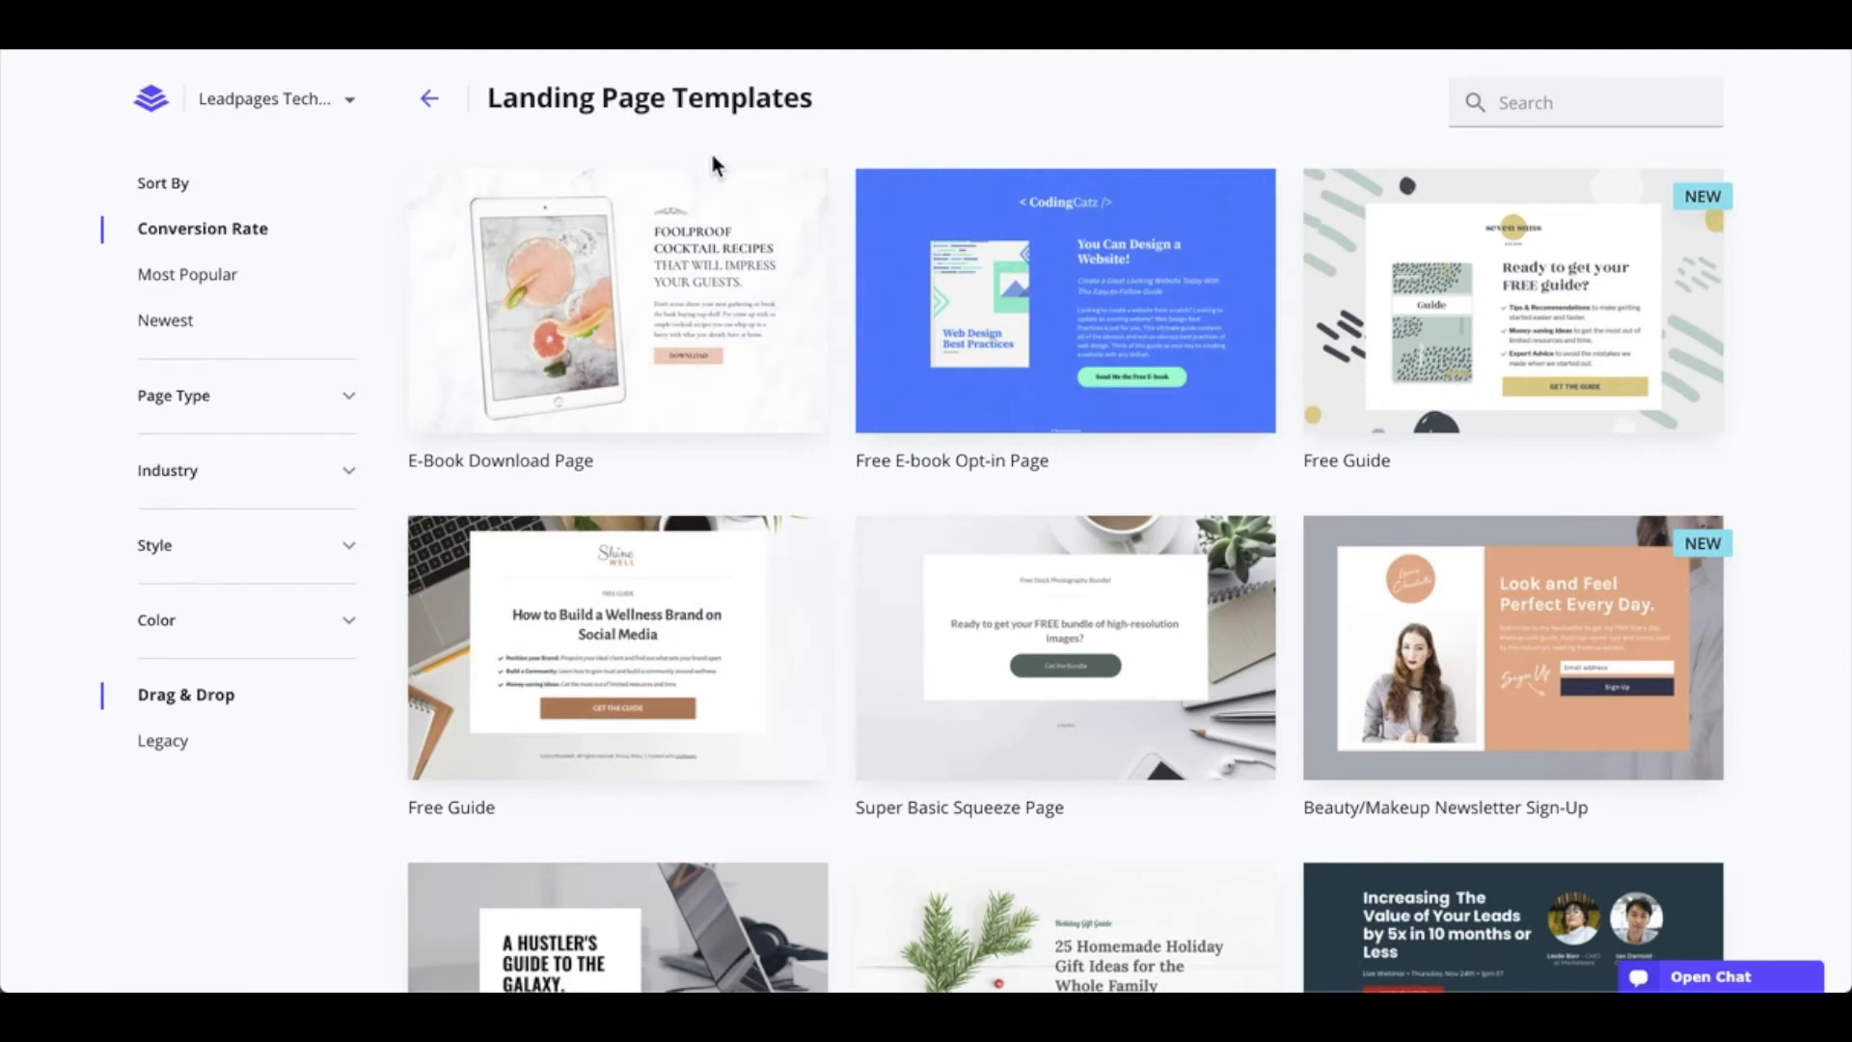
mouse_move(617, 301)
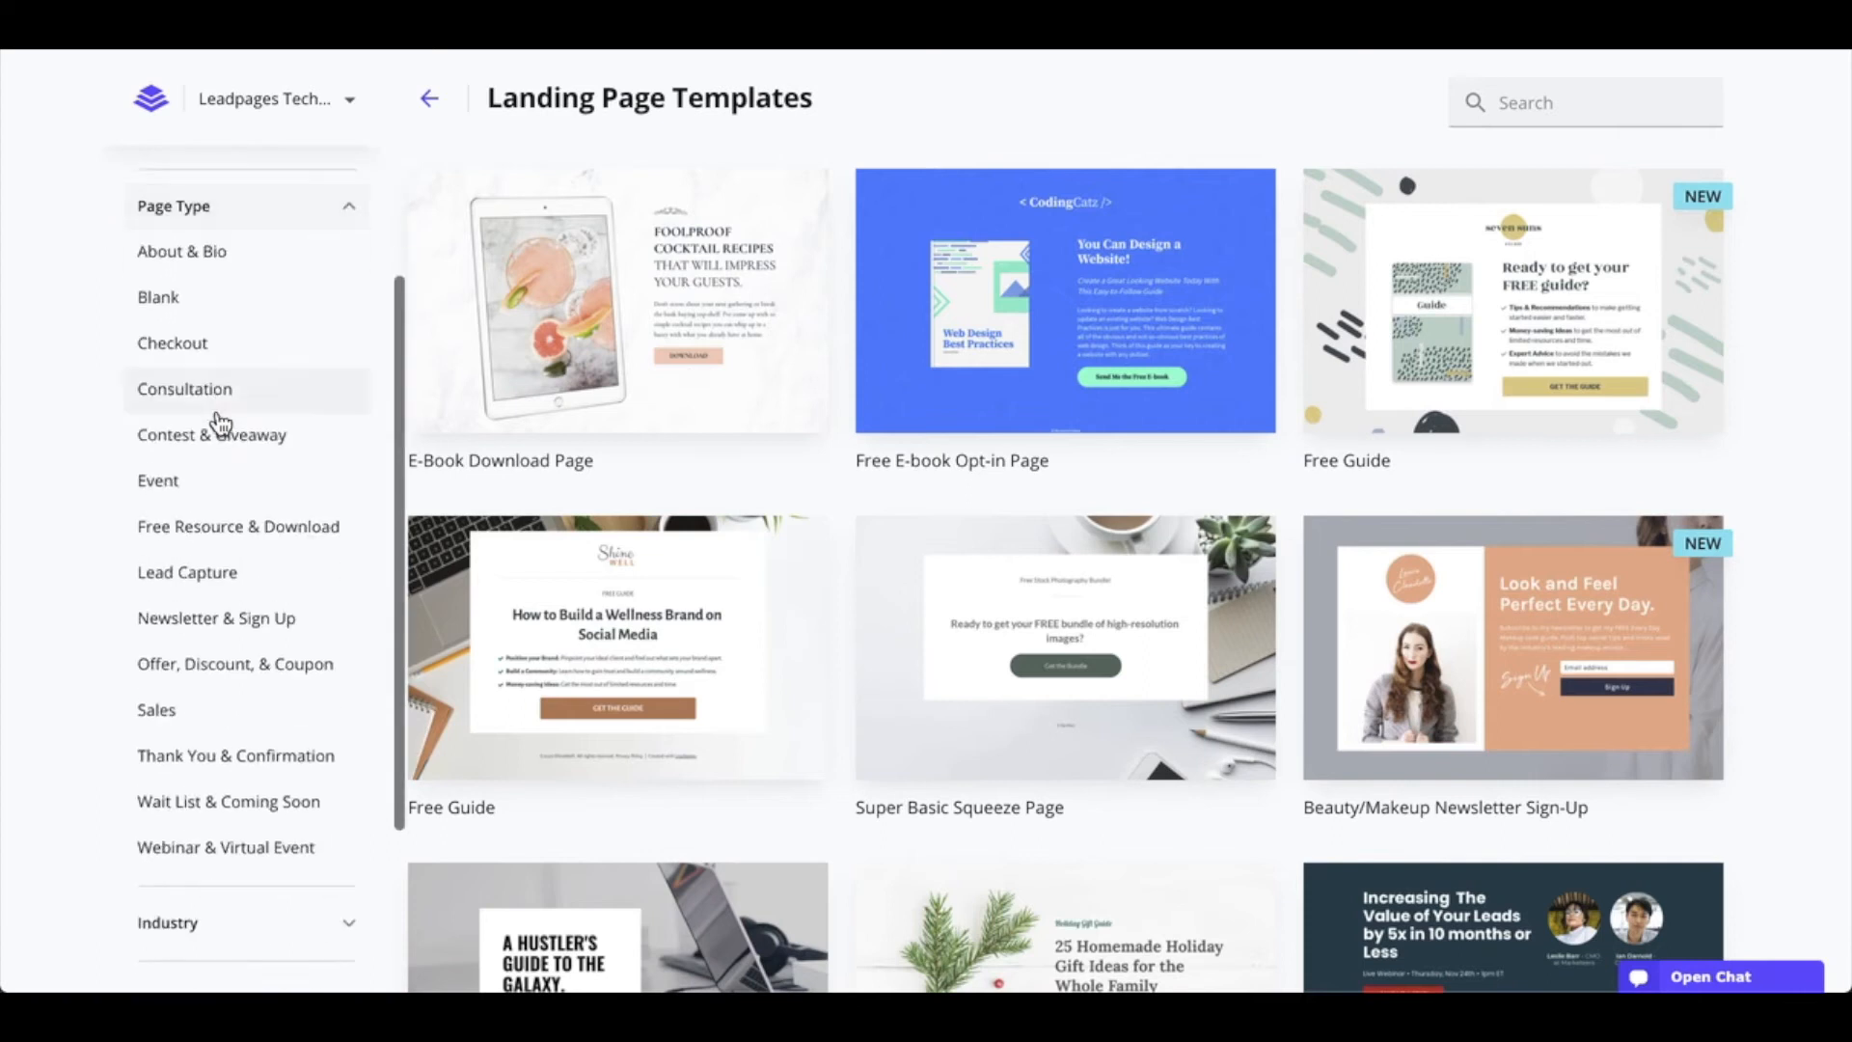
click(235, 755)
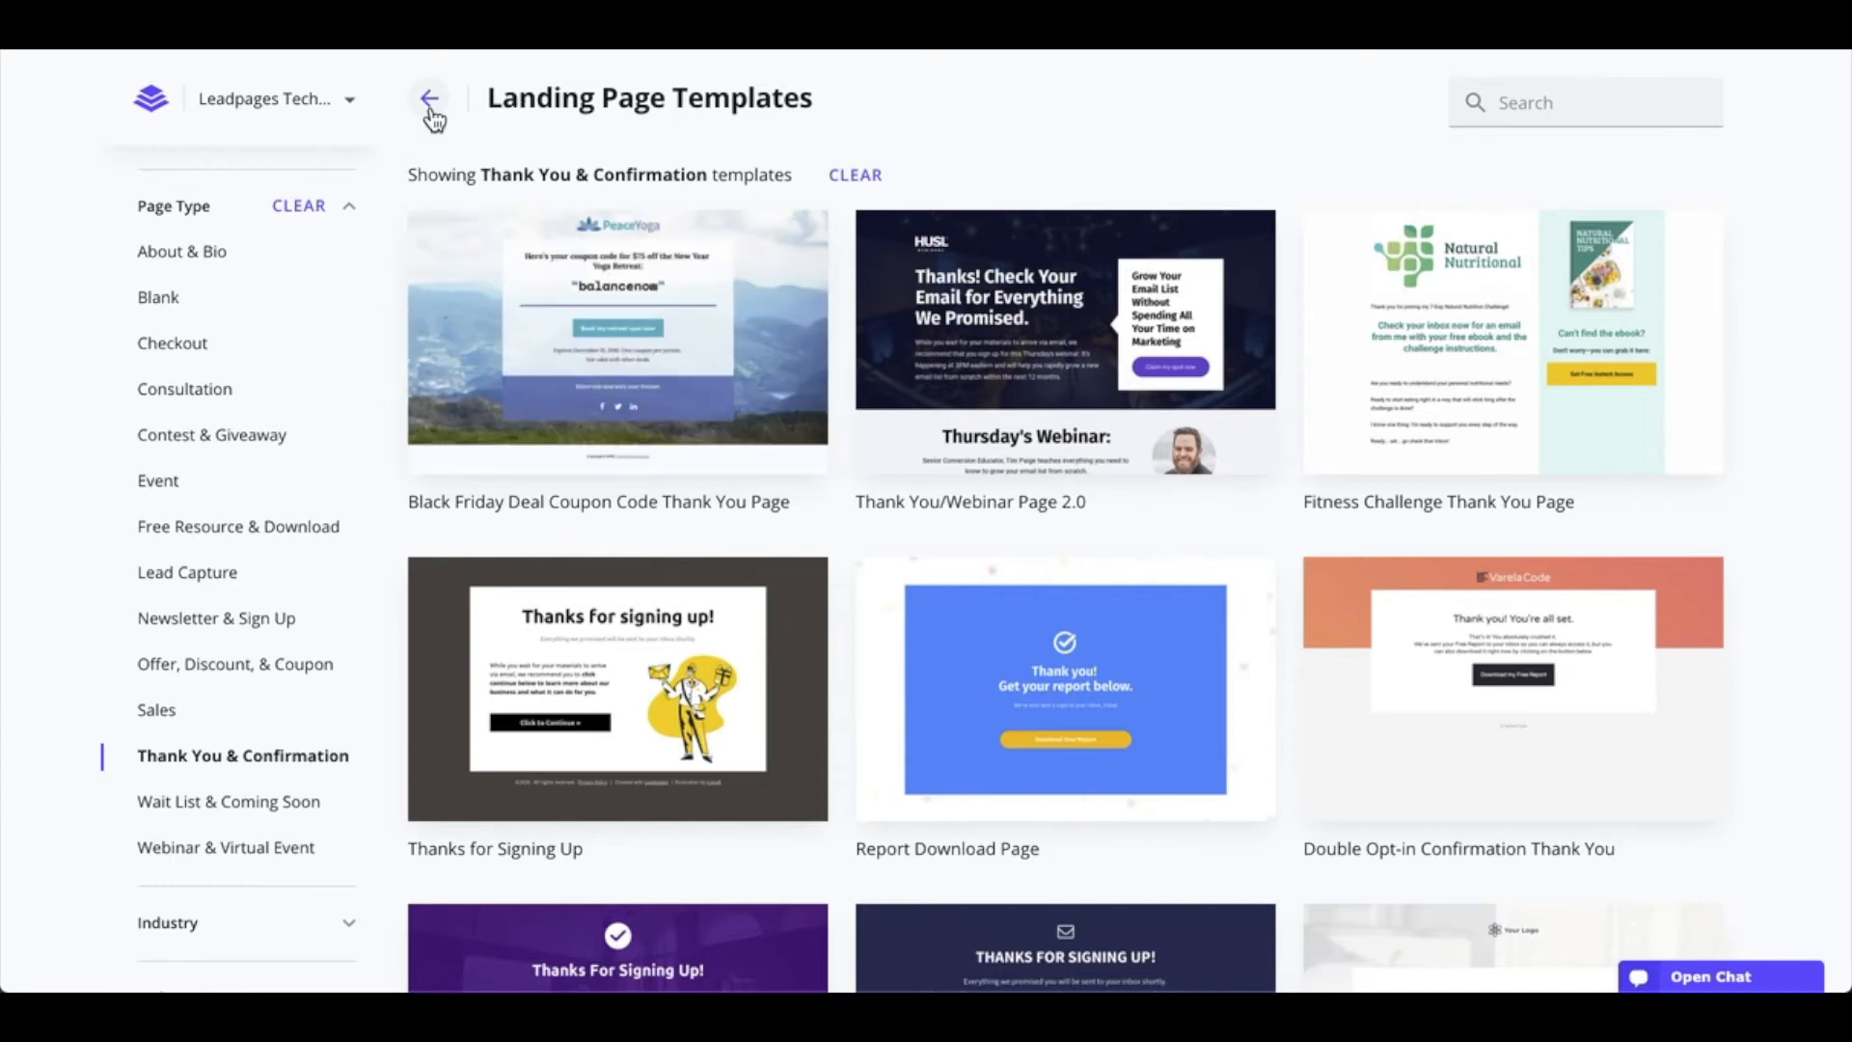
Step: Return to the landing pages list and open the Opt-In Page draft in the editor
click(430, 99)
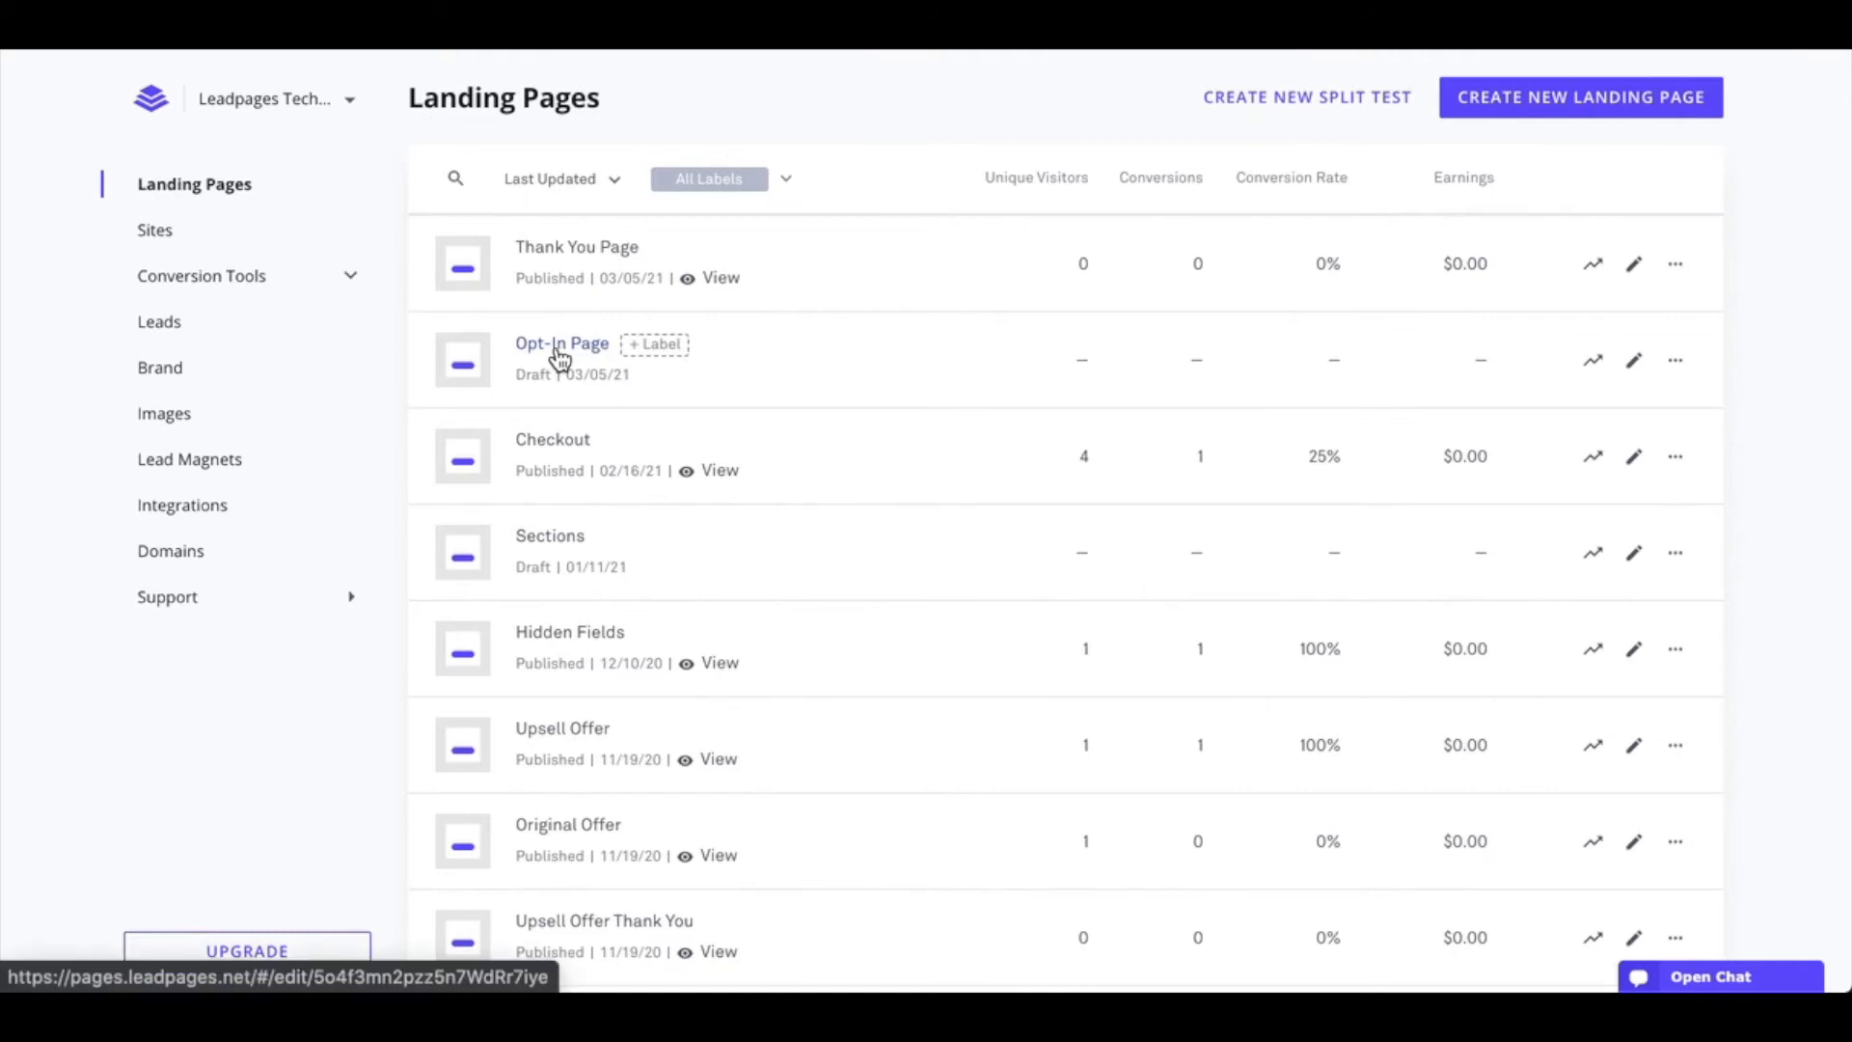
mouse_move(602, 265)
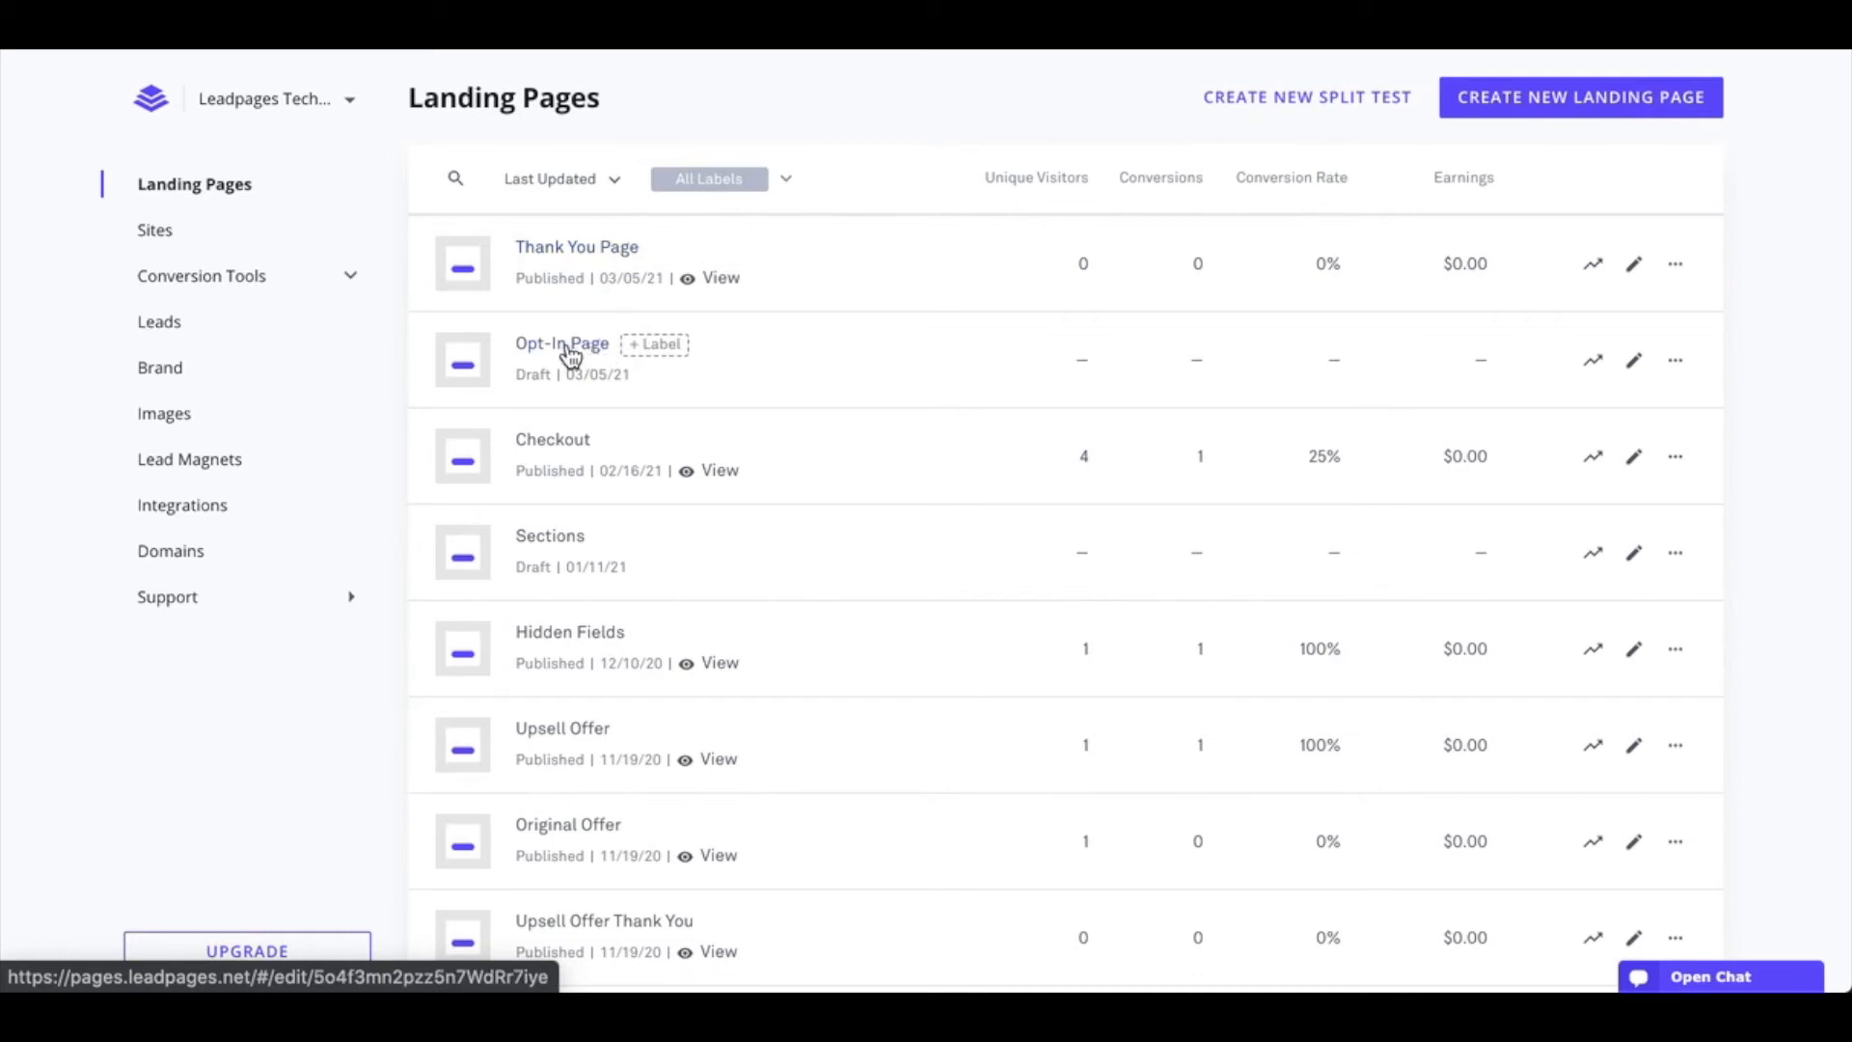
click(562, 344)
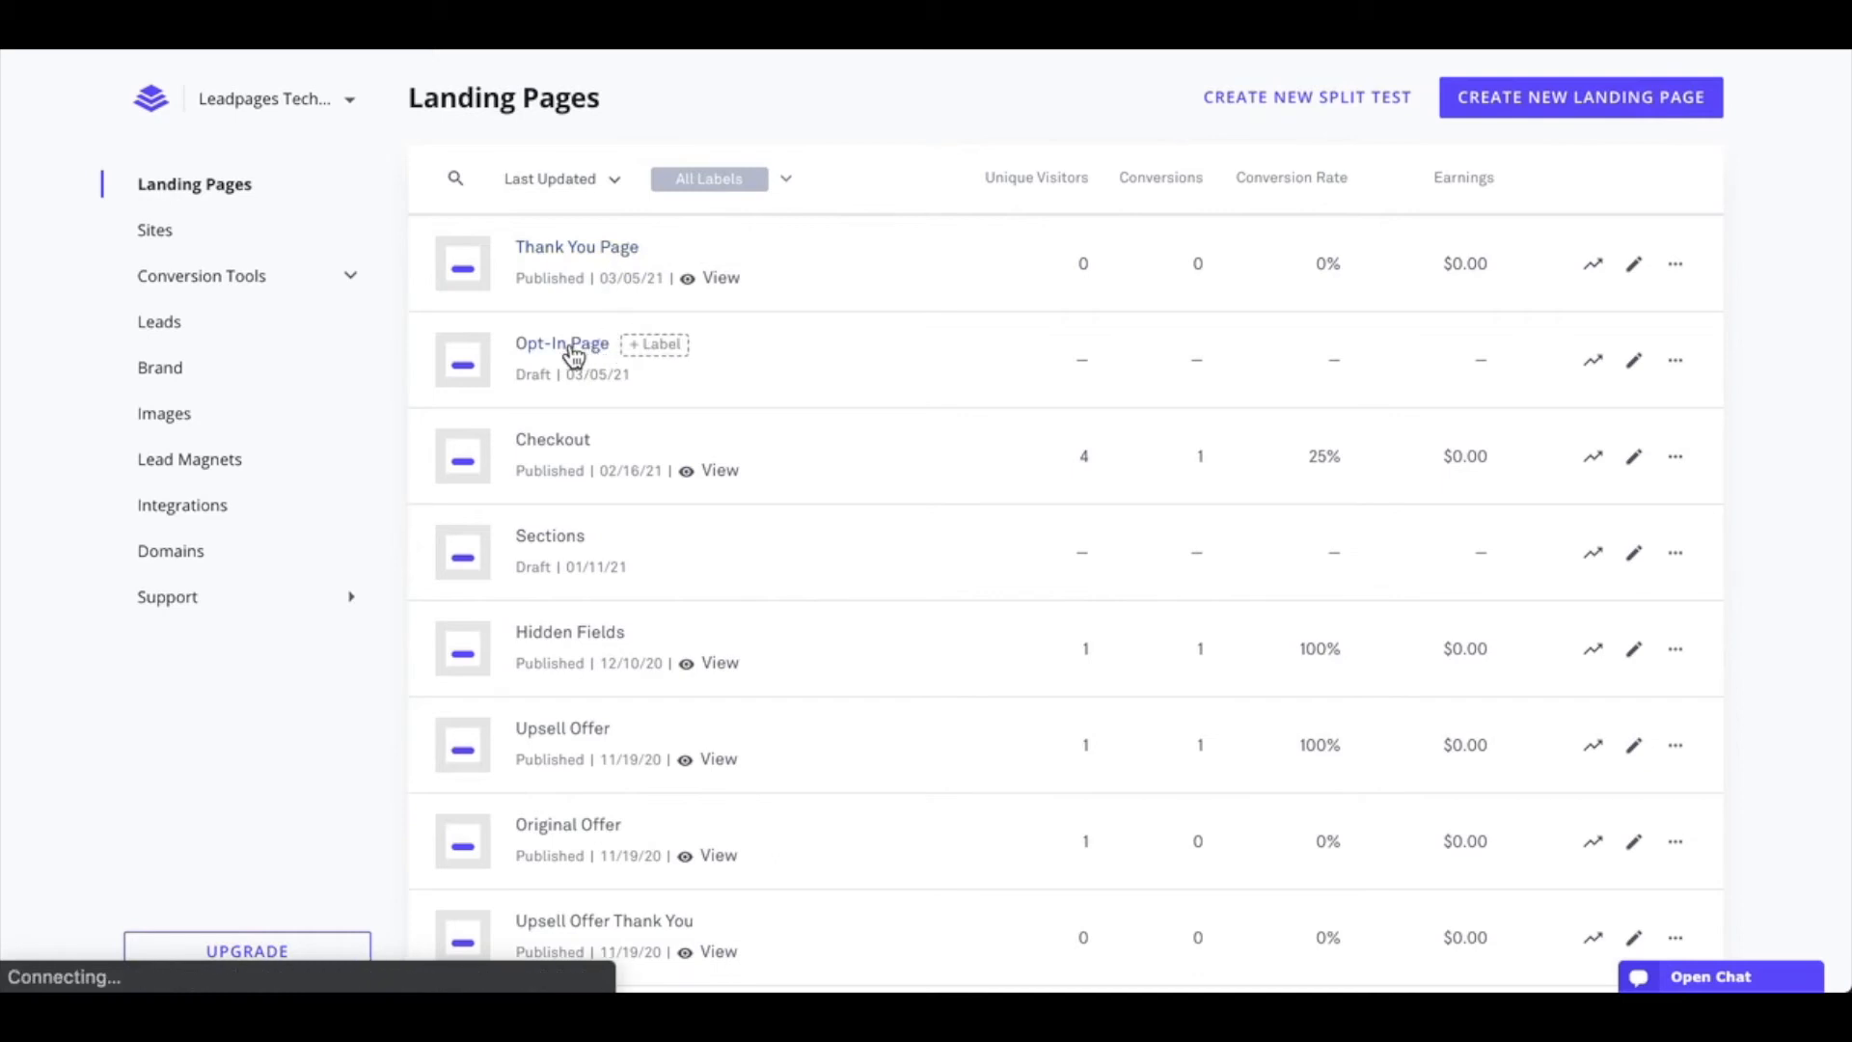
click(561, 344)
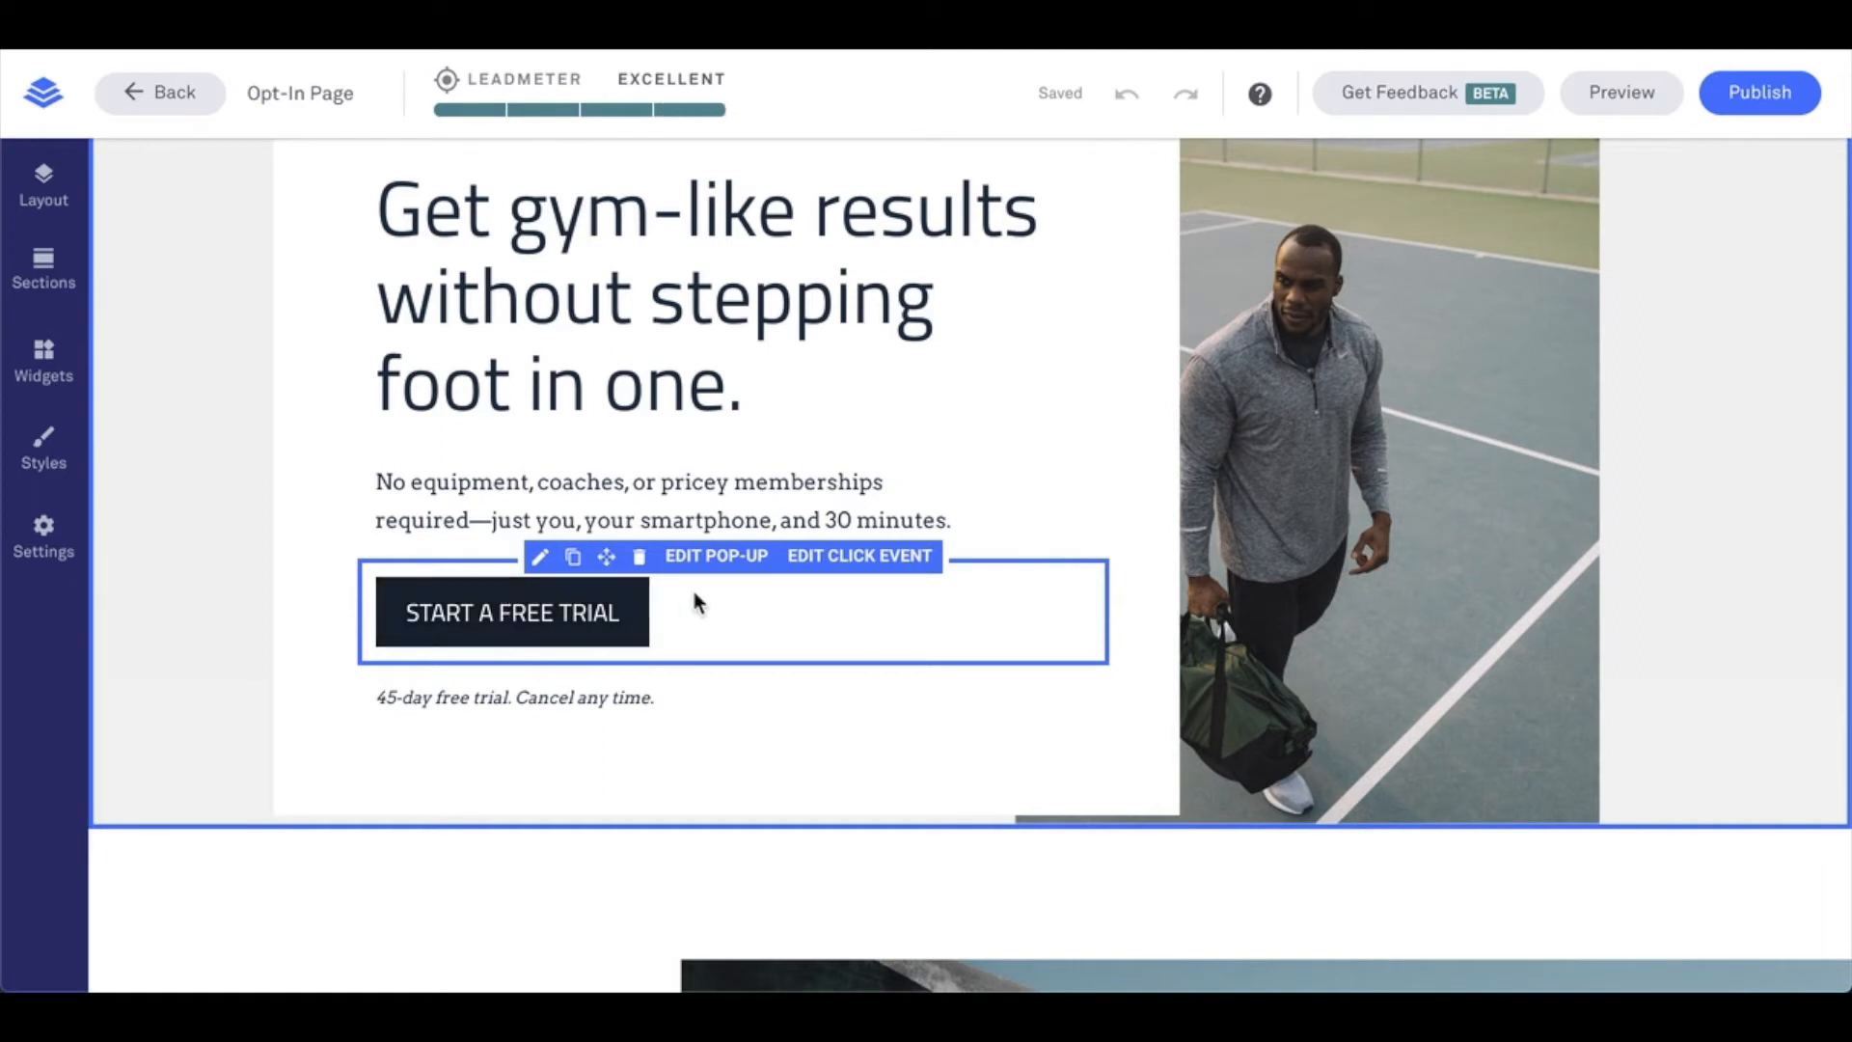
Step: Edit the Start a Free Trial button's pop-up form and move to its after-submit settings
click(714, 556)
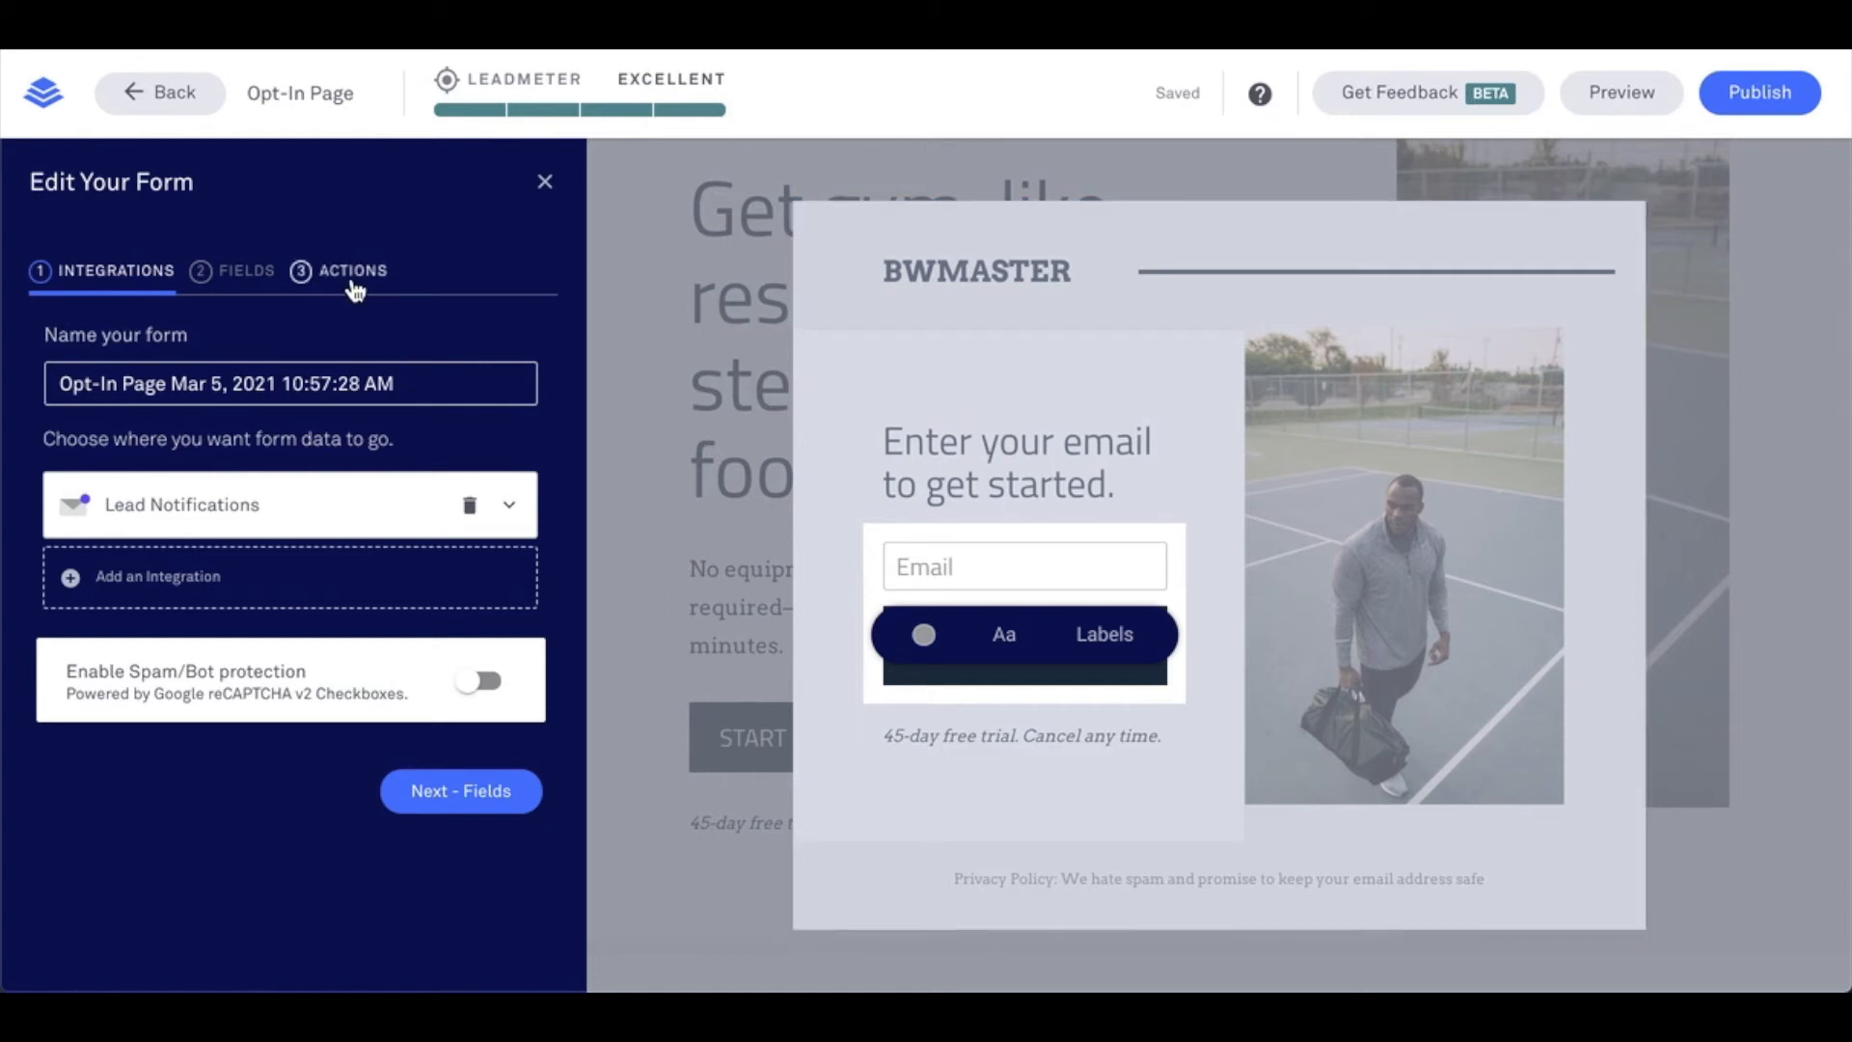
click(351, 270)
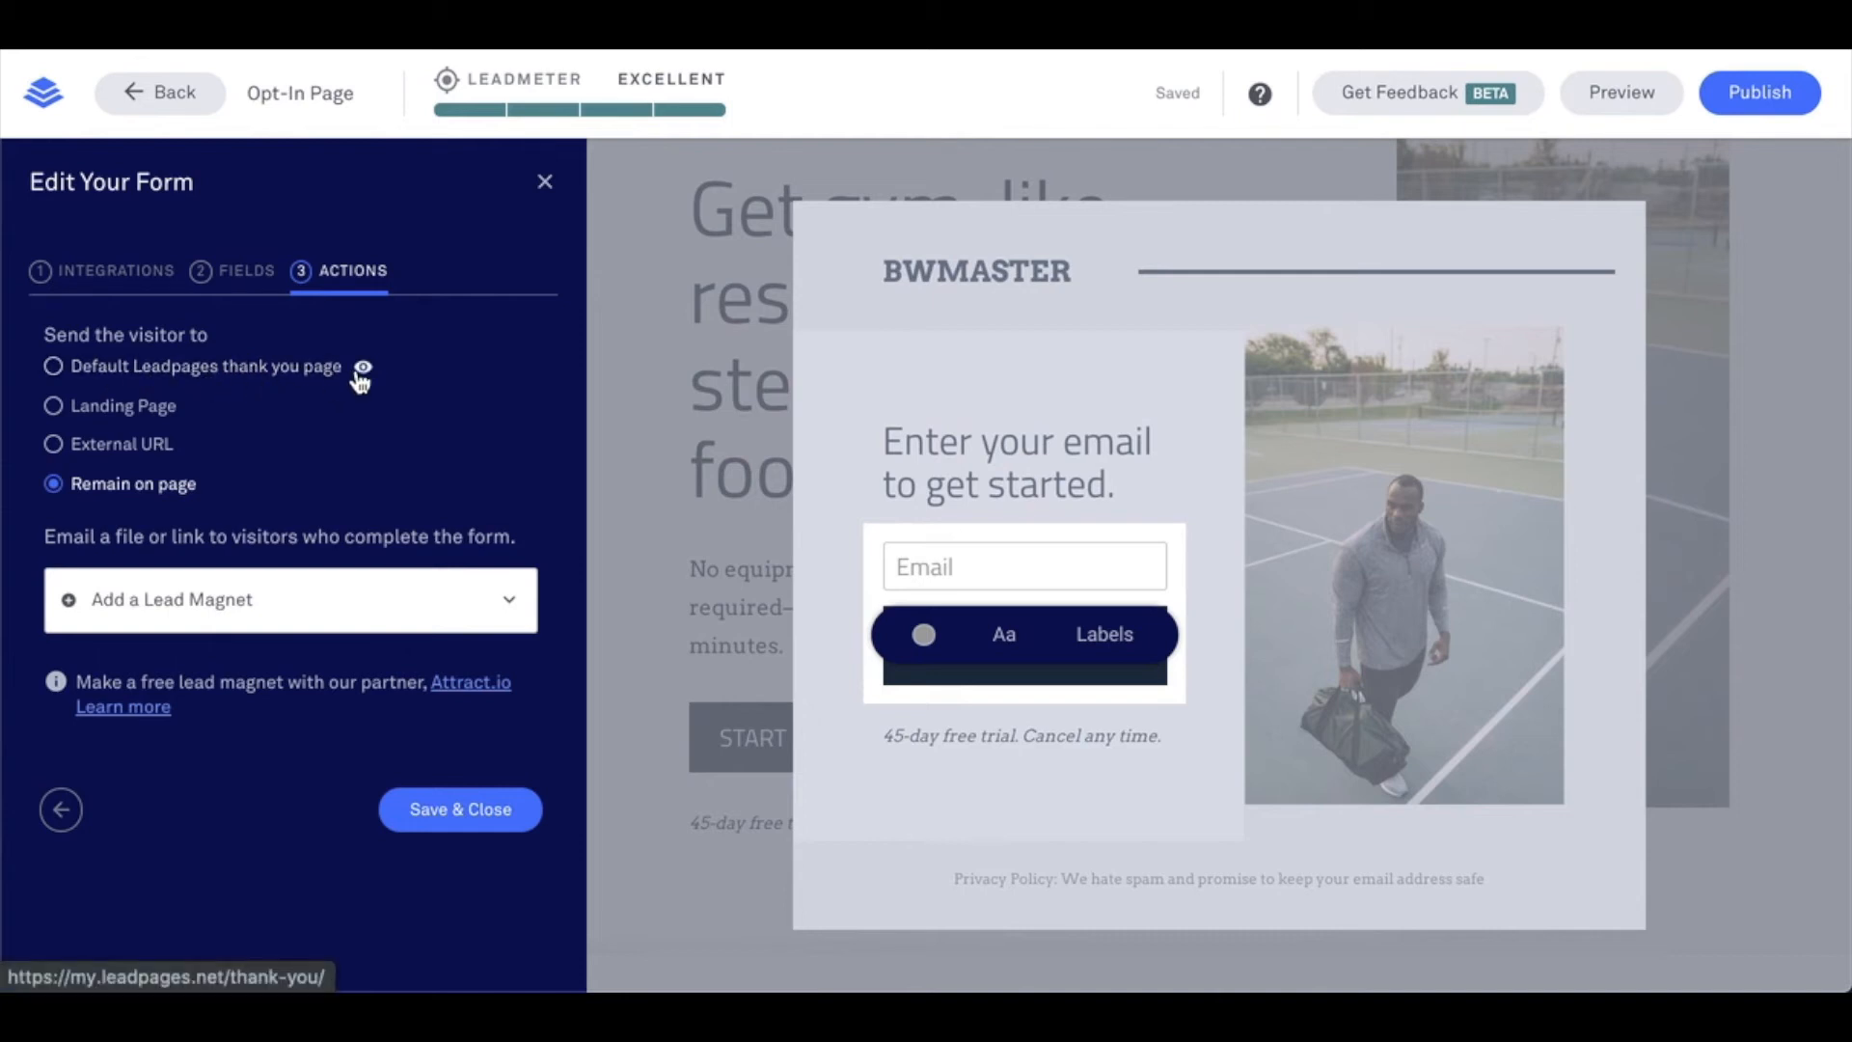
click(362, 367)
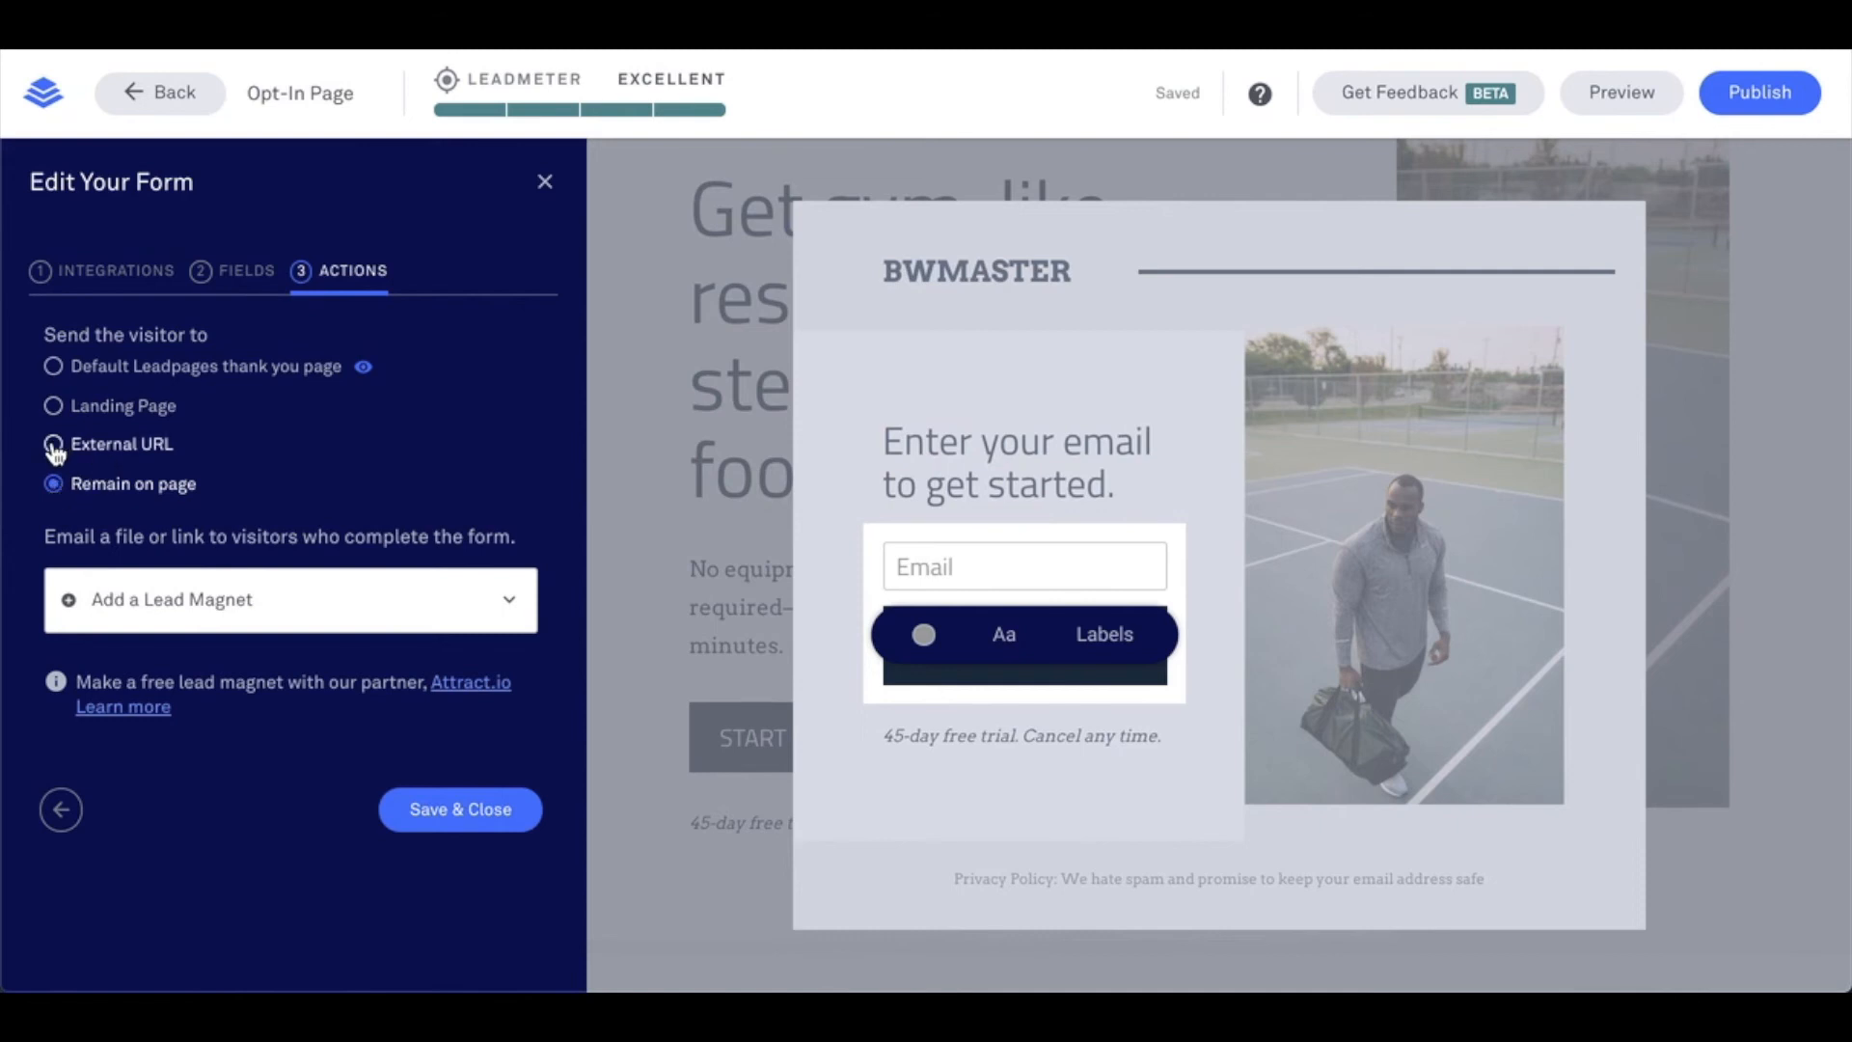
click(55, 444)
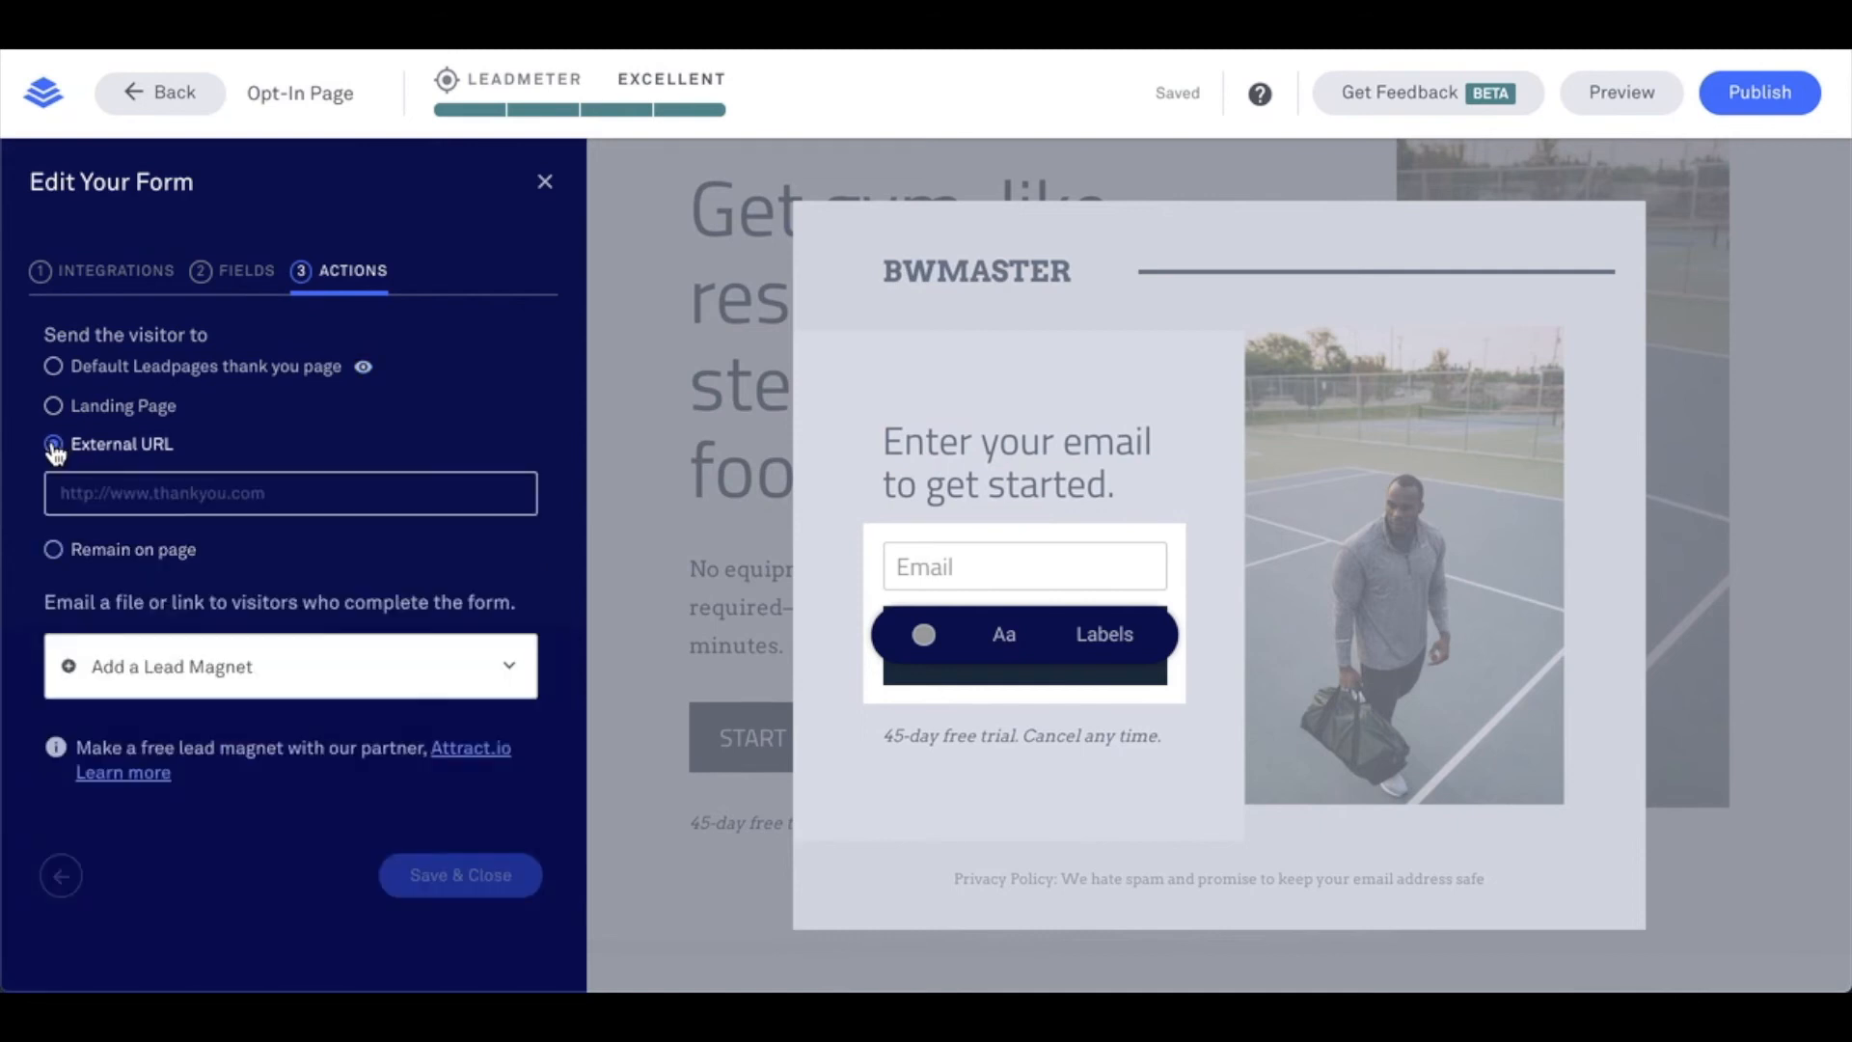
click(54, 443)
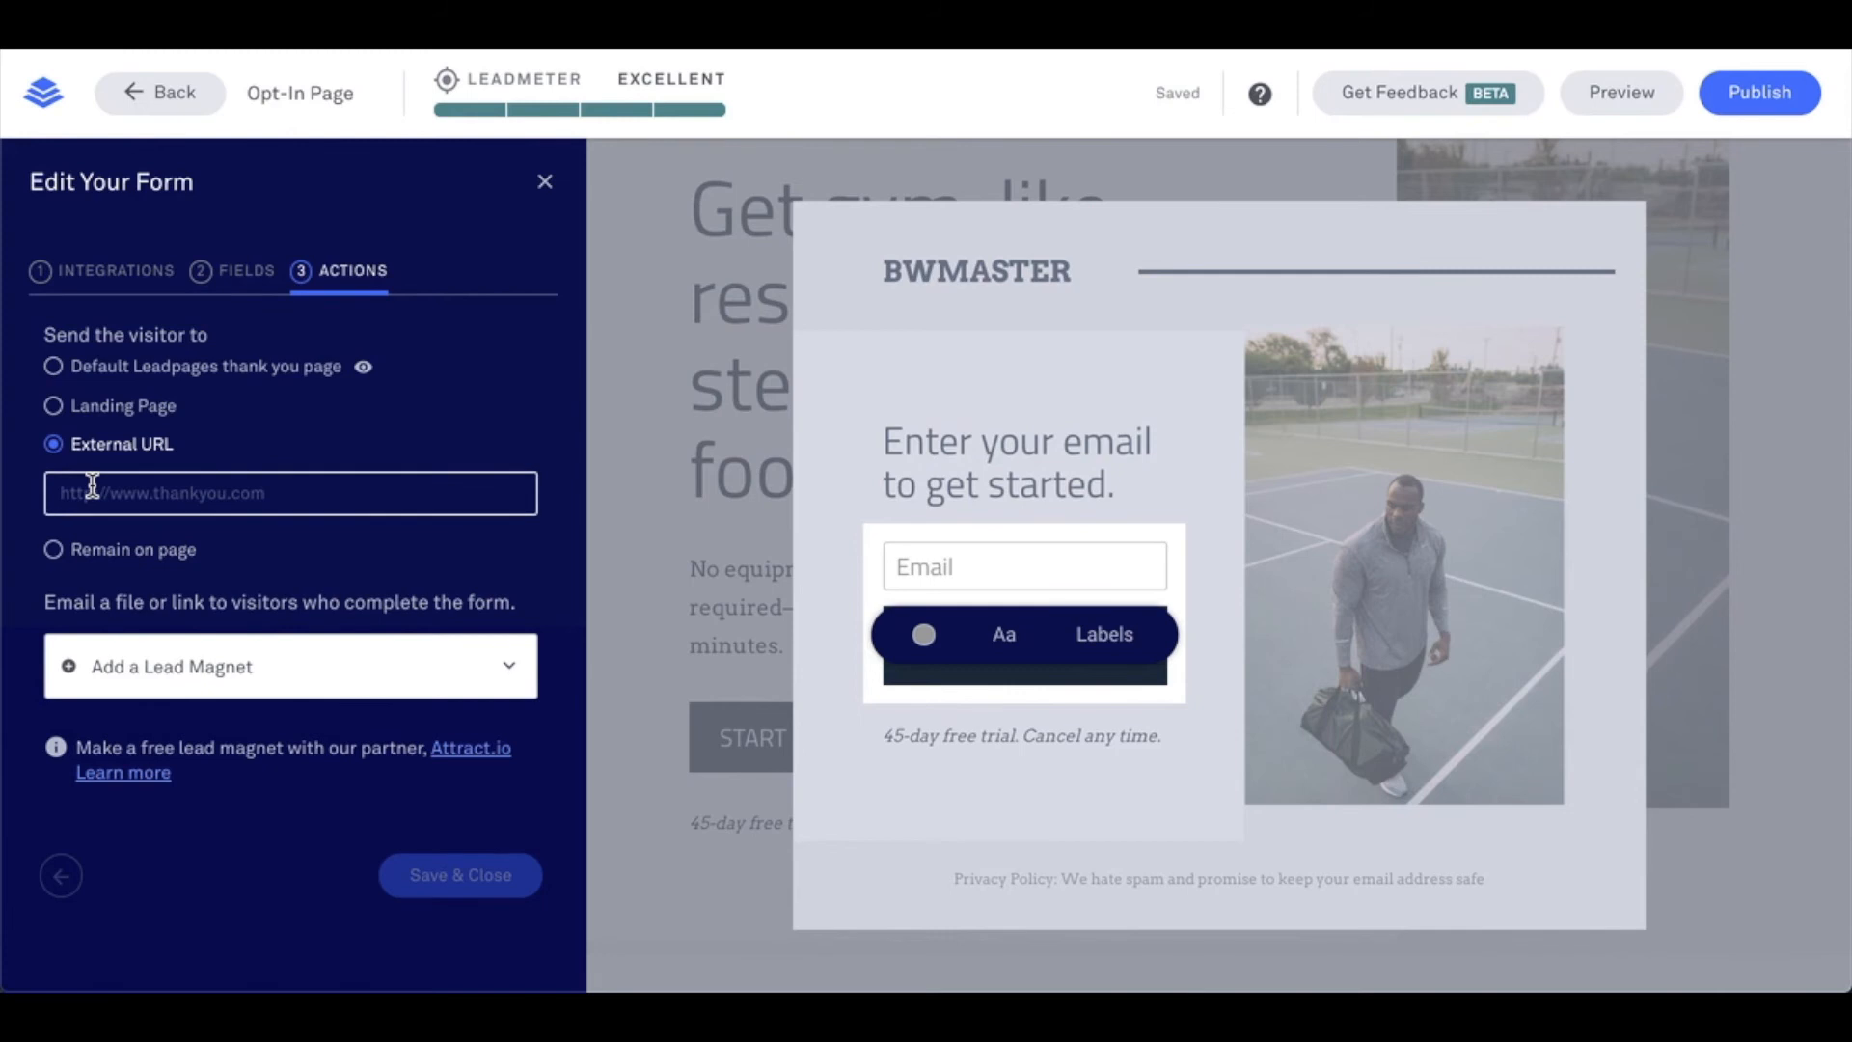
text(https:)
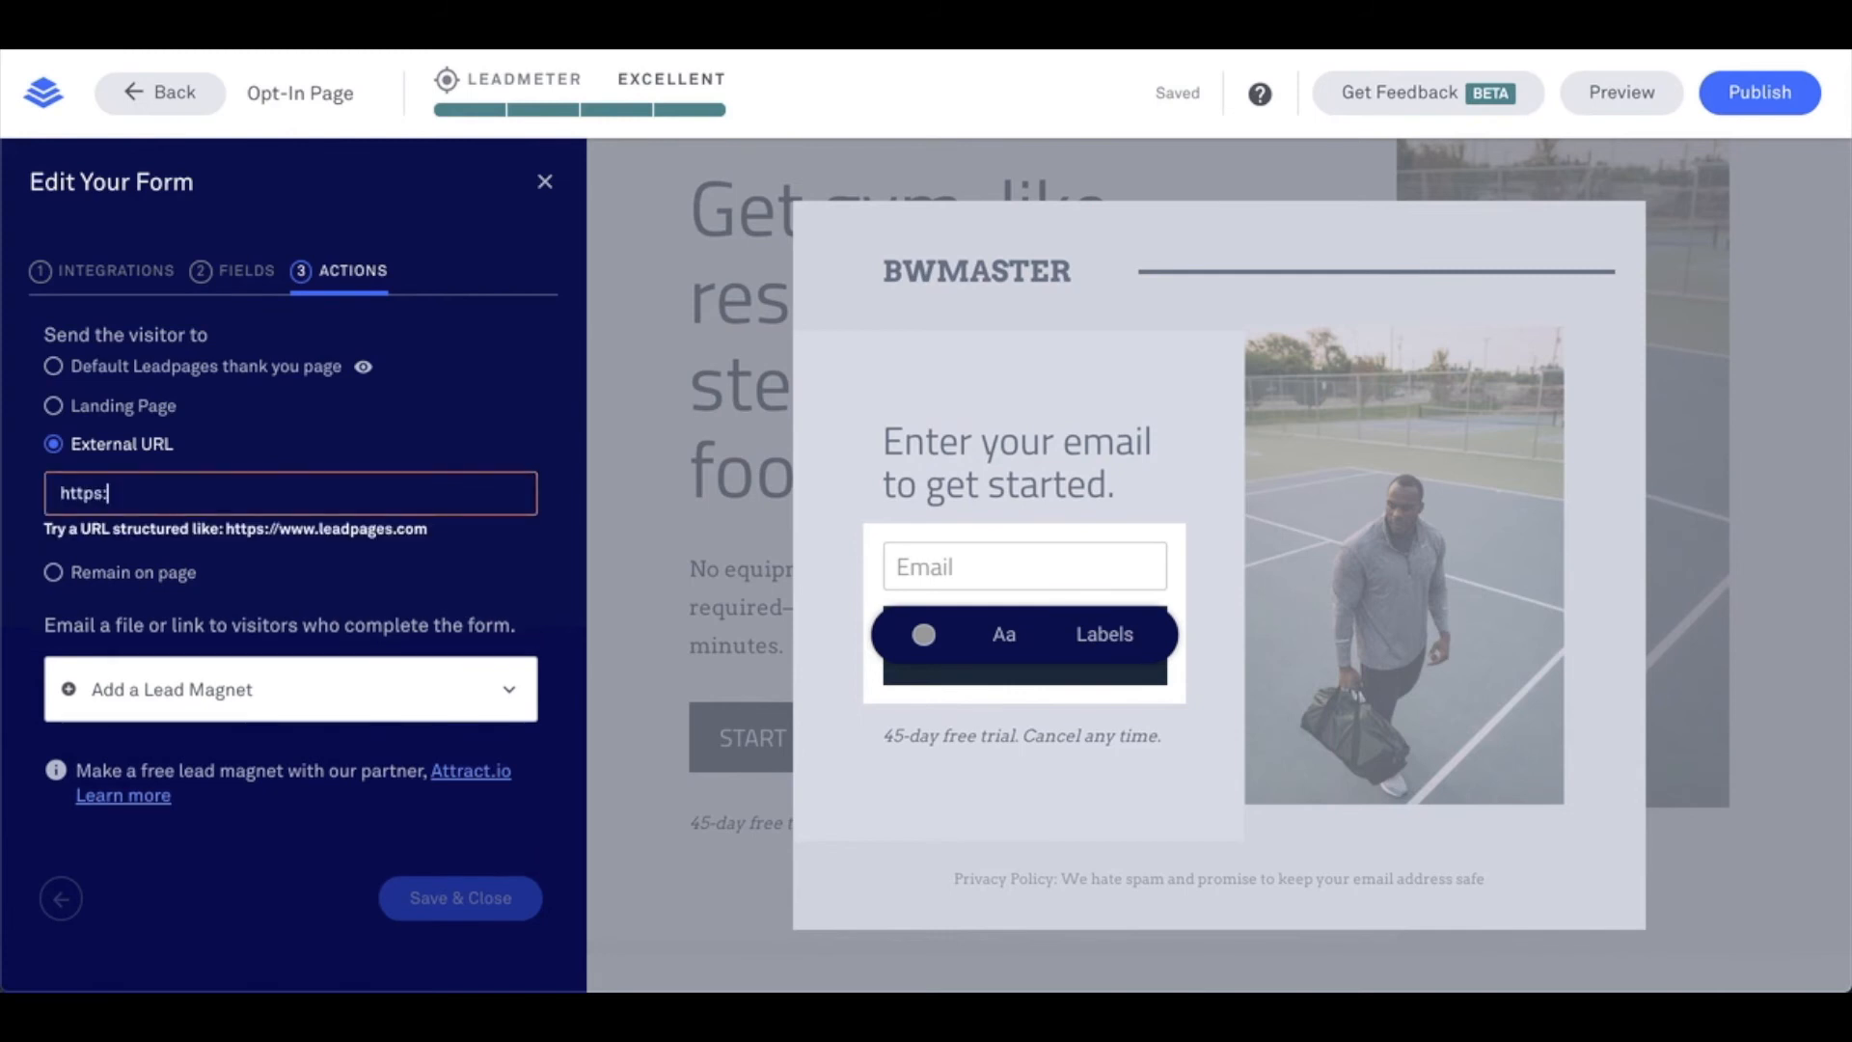
text(//)
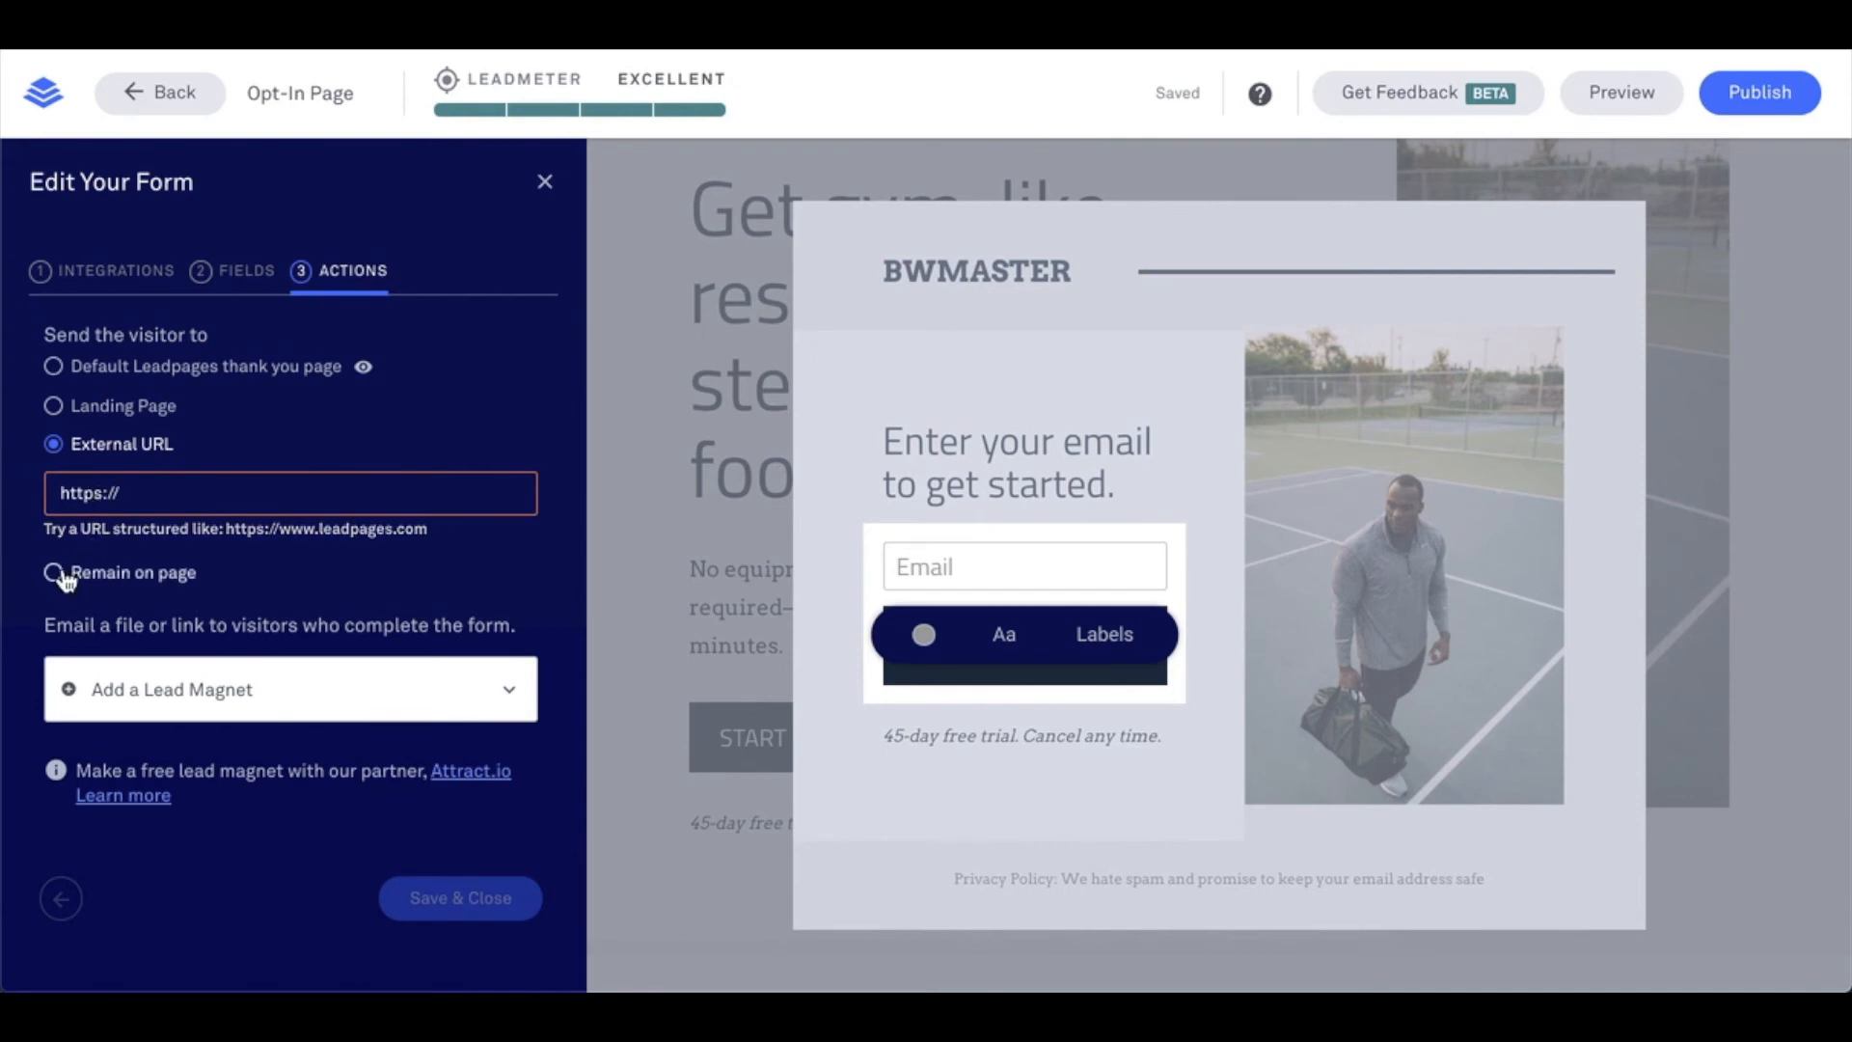
Step: Revert to Remain on page, then set the form to send visitors to a landing page
click(54, 571)
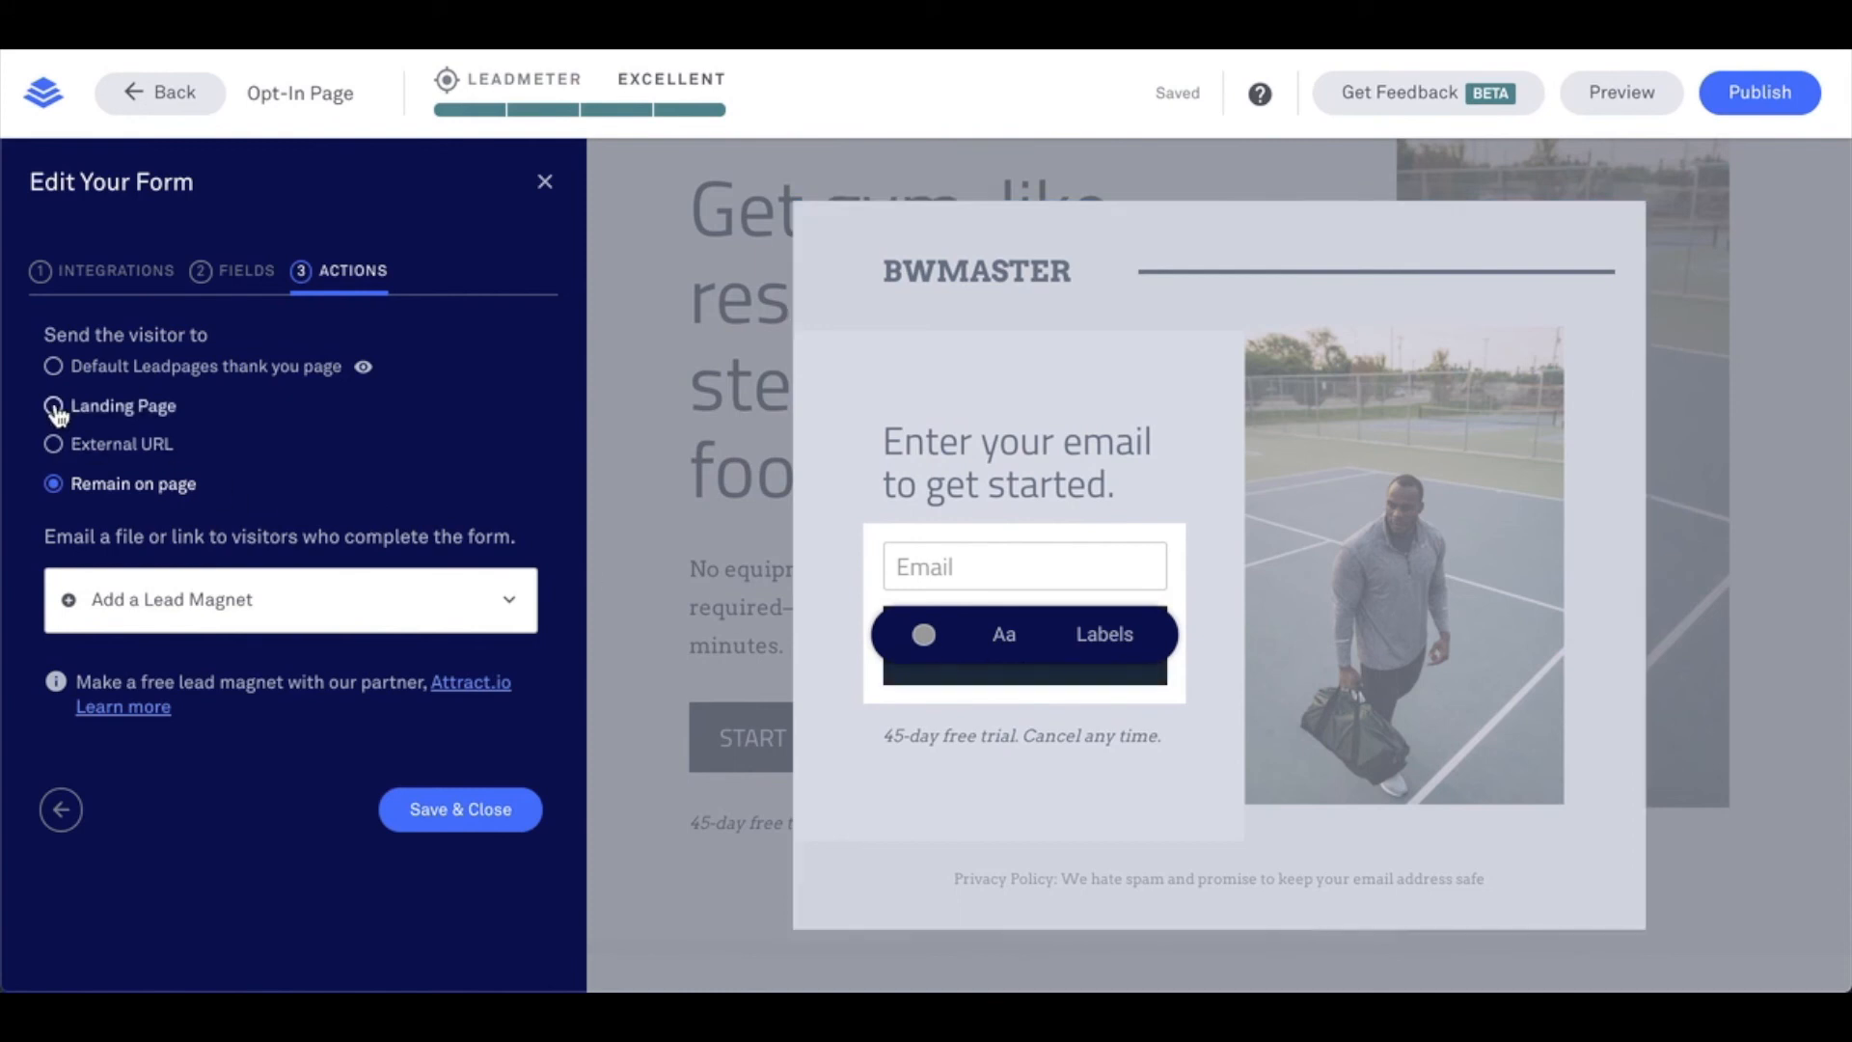
click(54, 405)
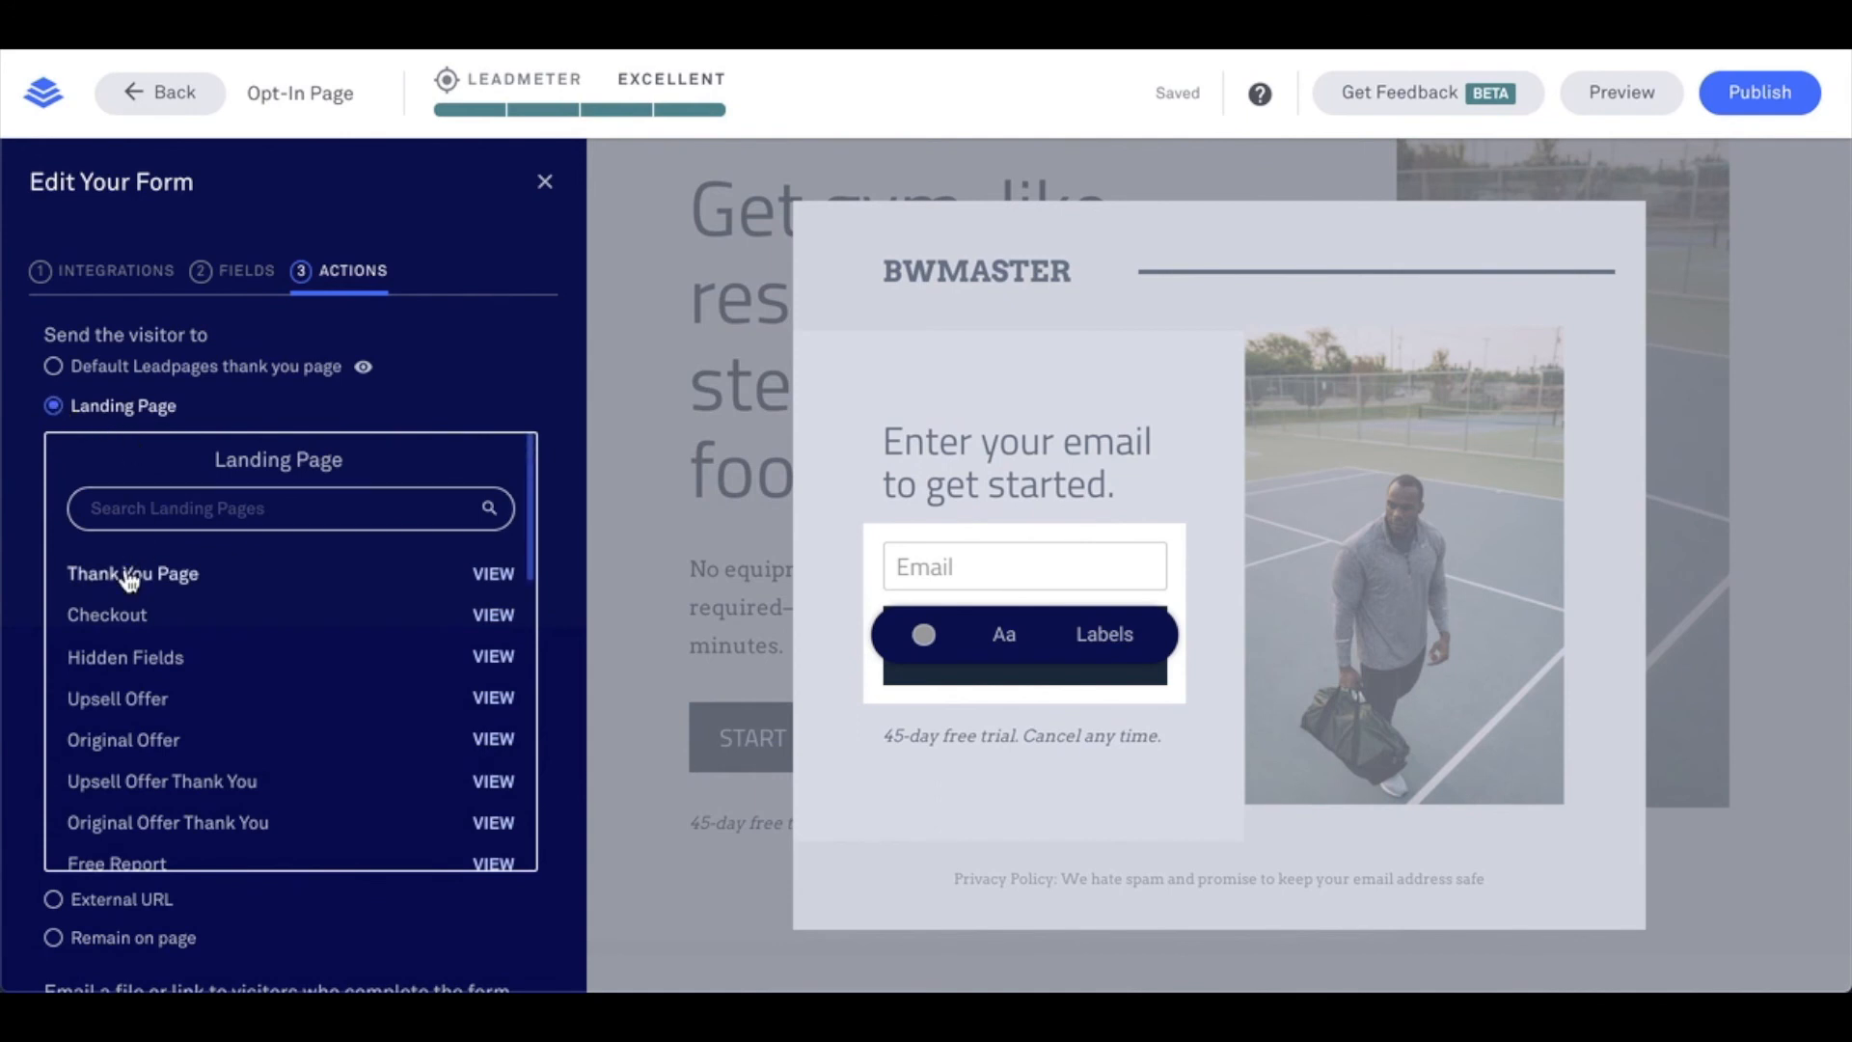
Step: Make the Thank You Page the form's destination and save and close the form
click(277, 508)
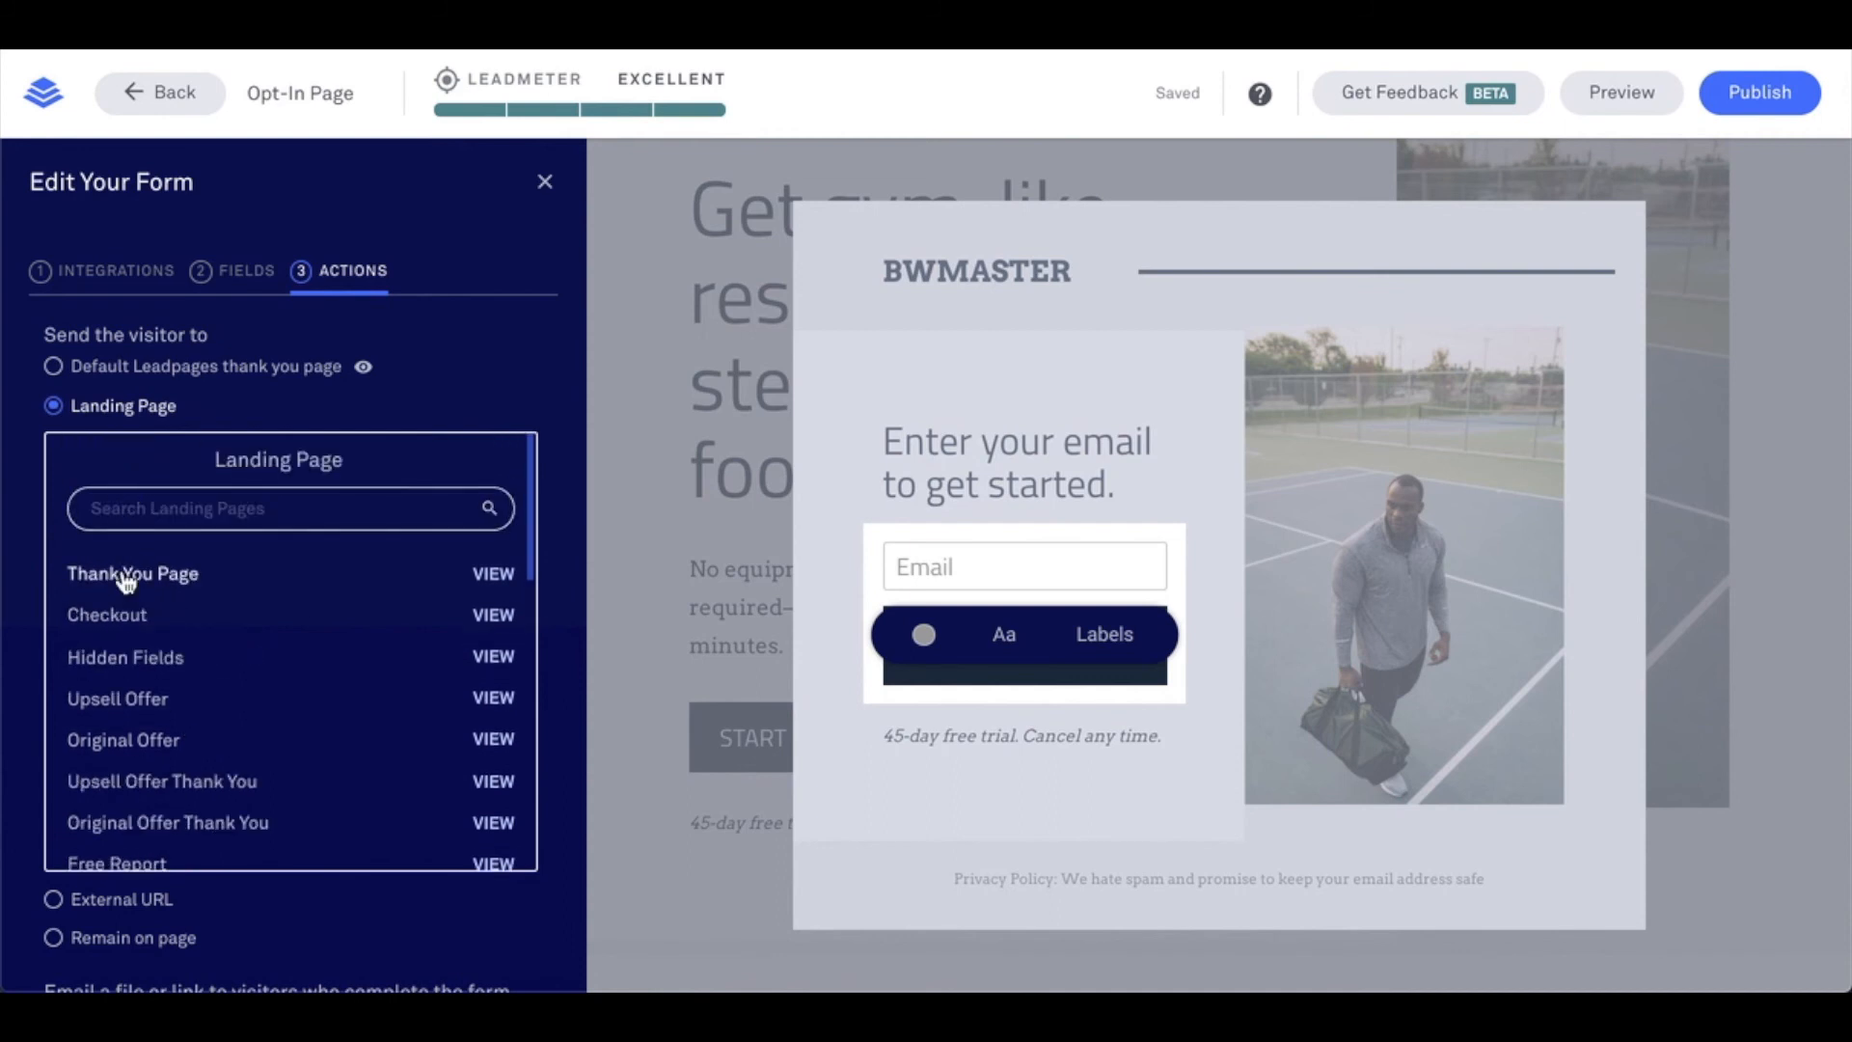
mouse_move(133, 573)
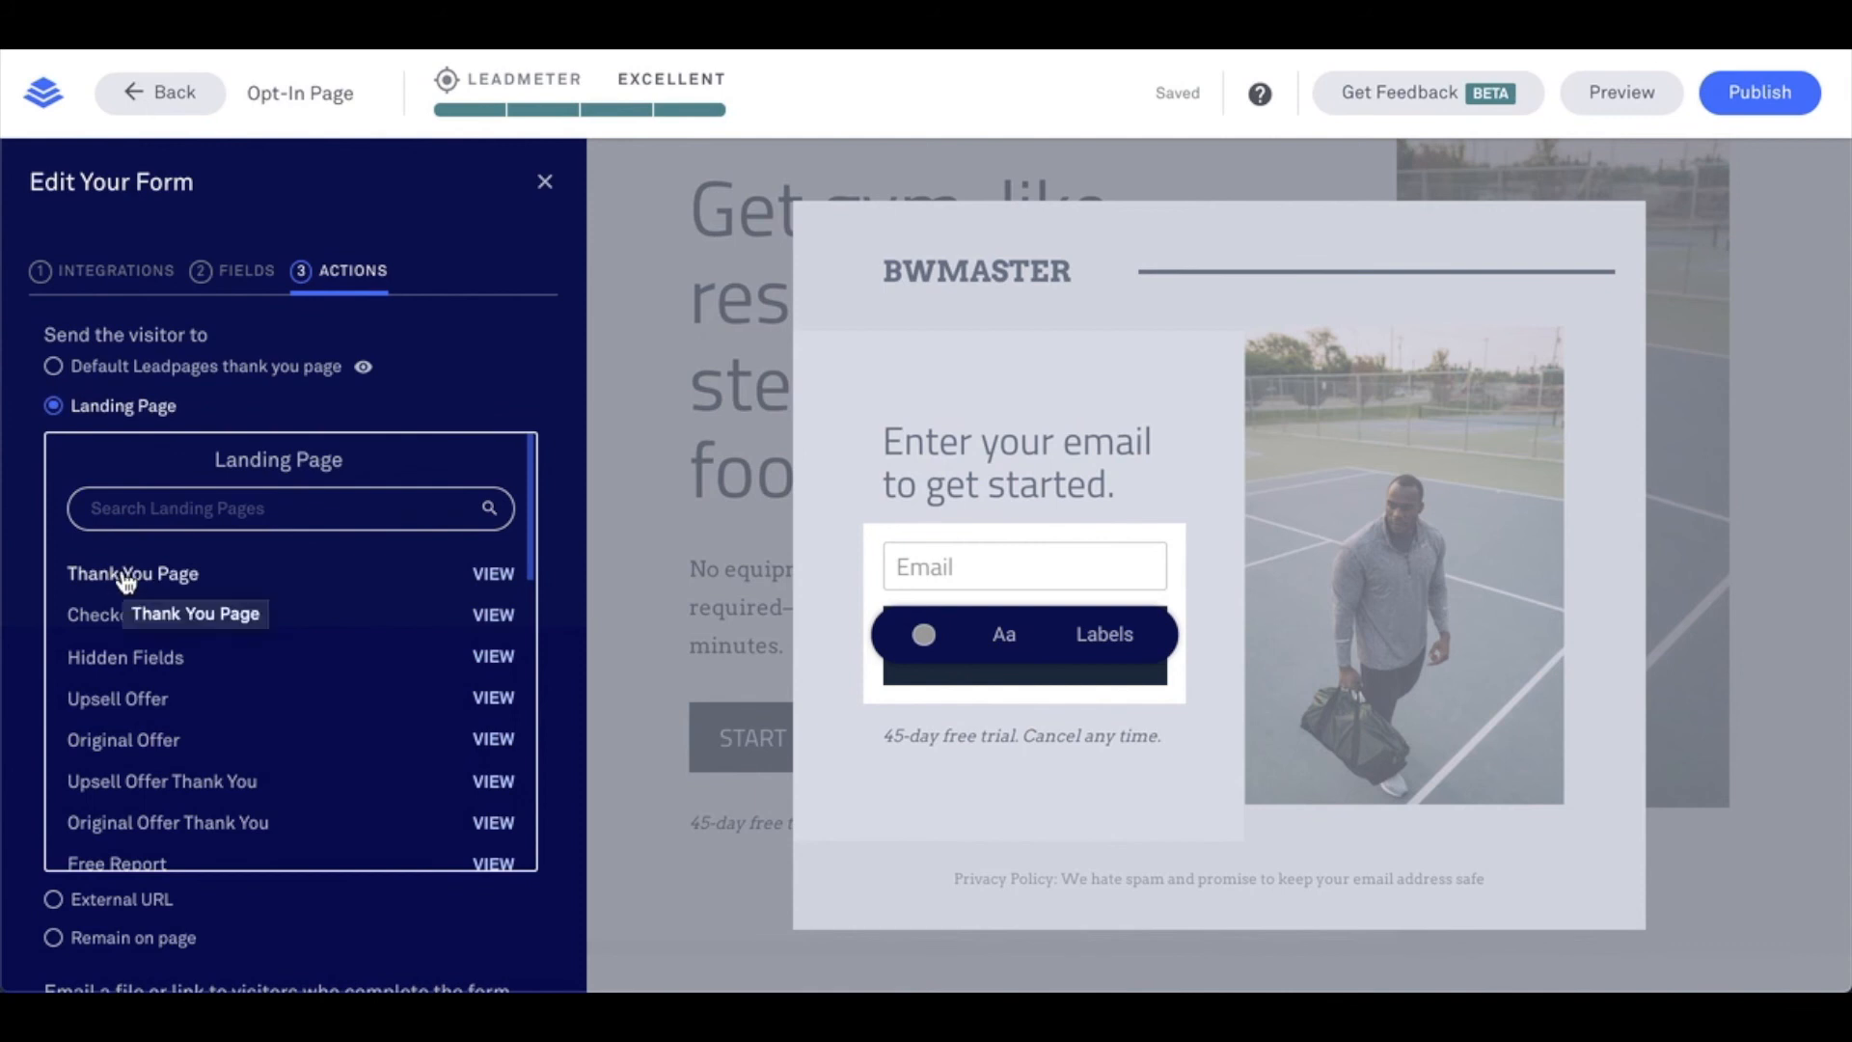
click(133, 573)
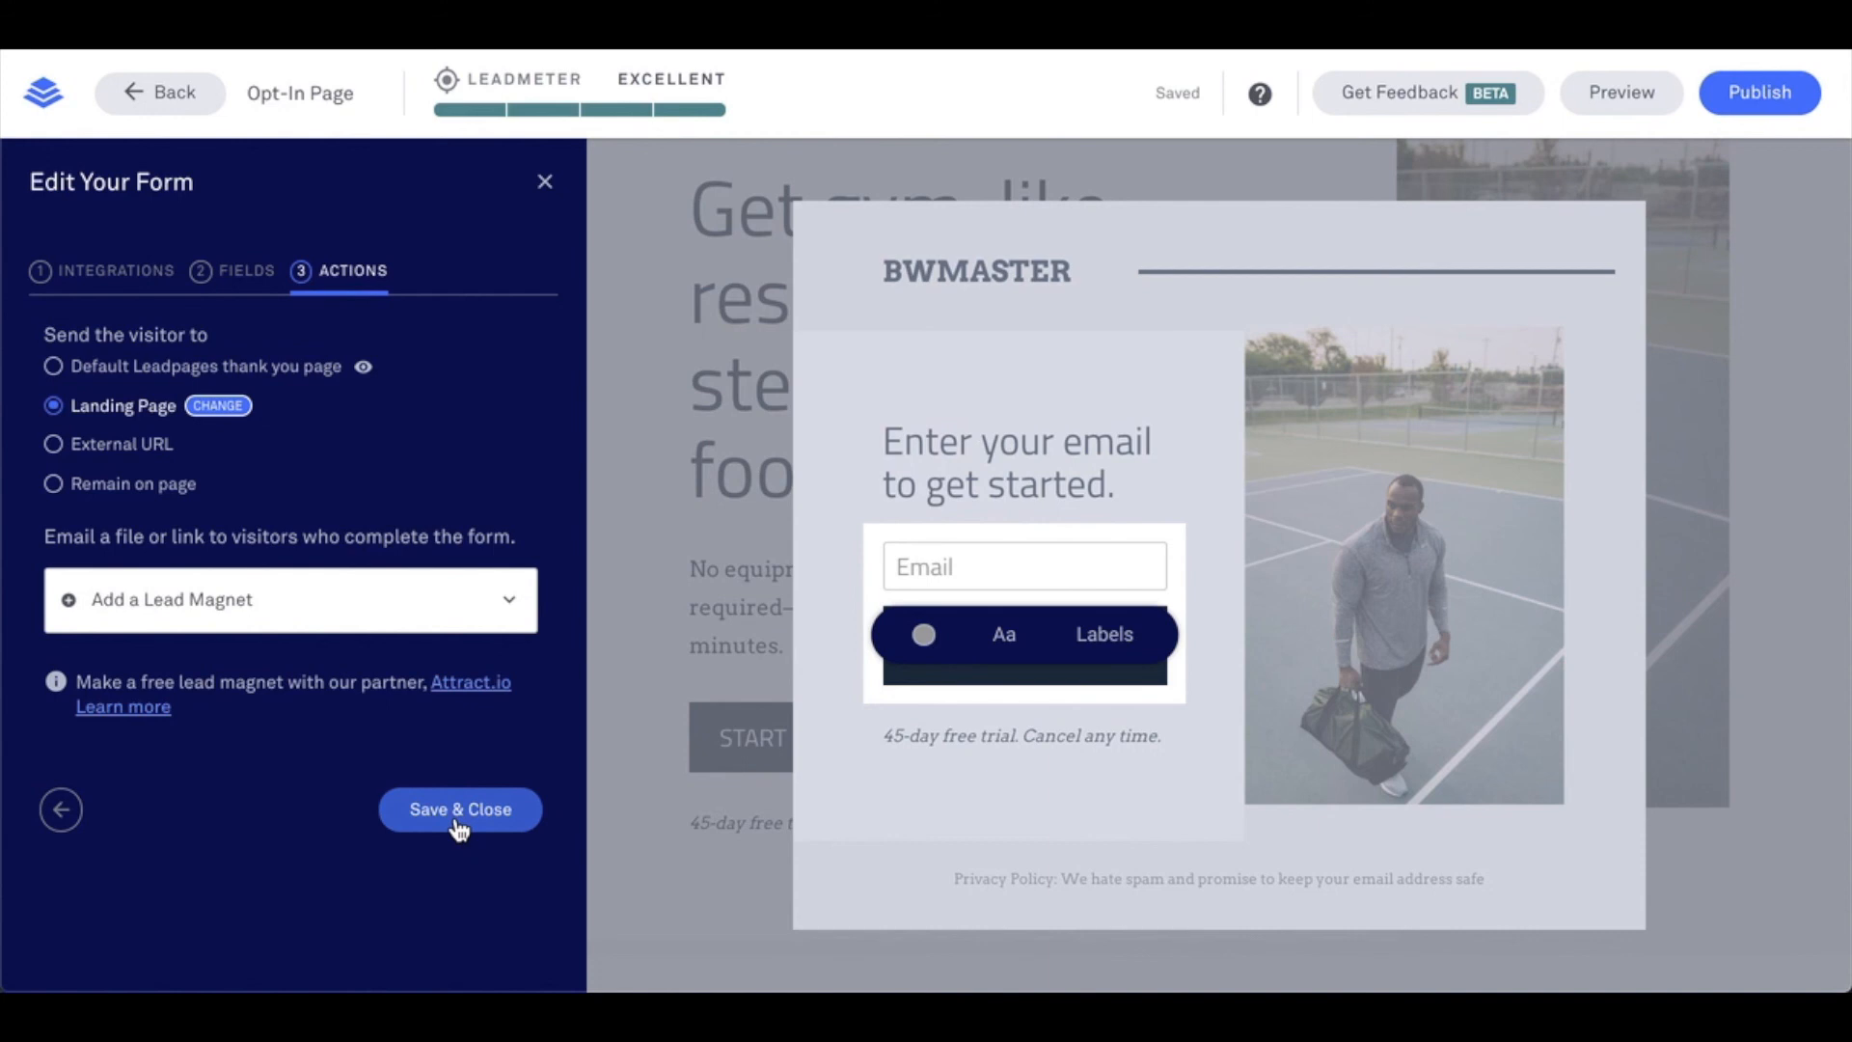
click(459, 809)
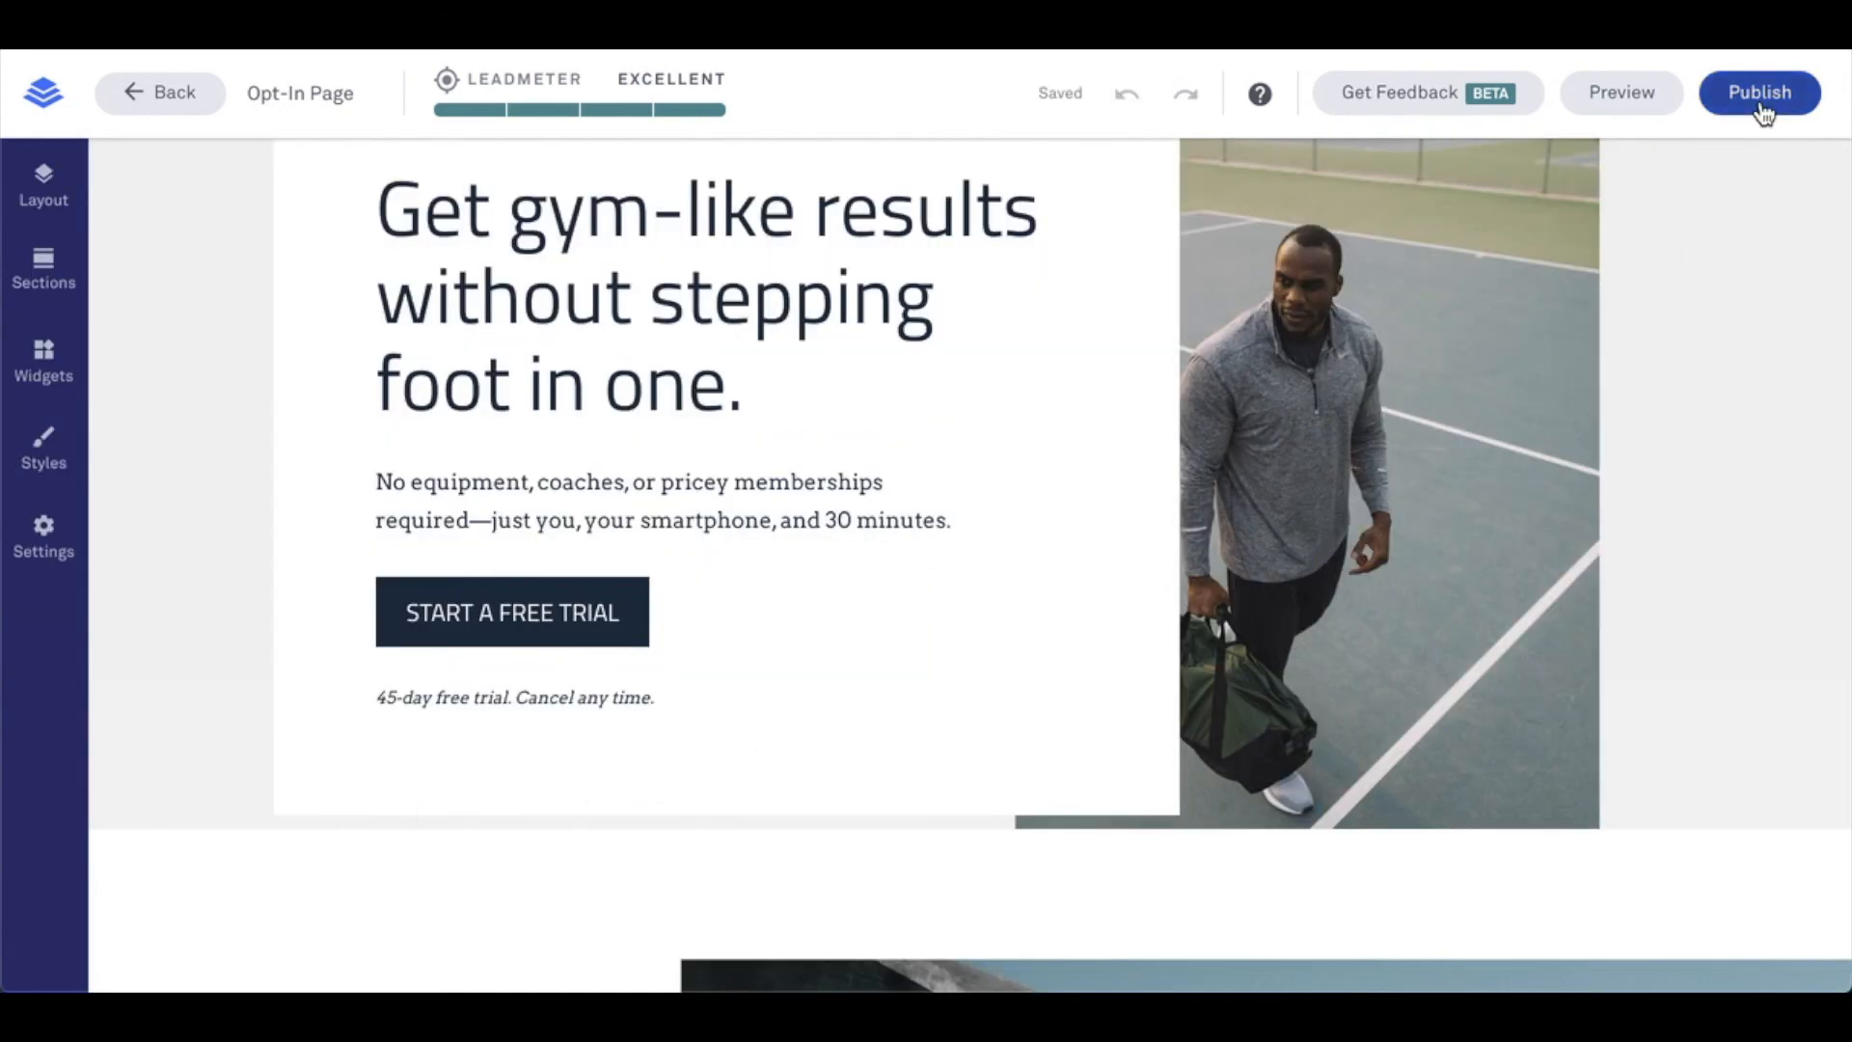
Step: Publish the Opt-In Page on the default domain
click(1759, 93)
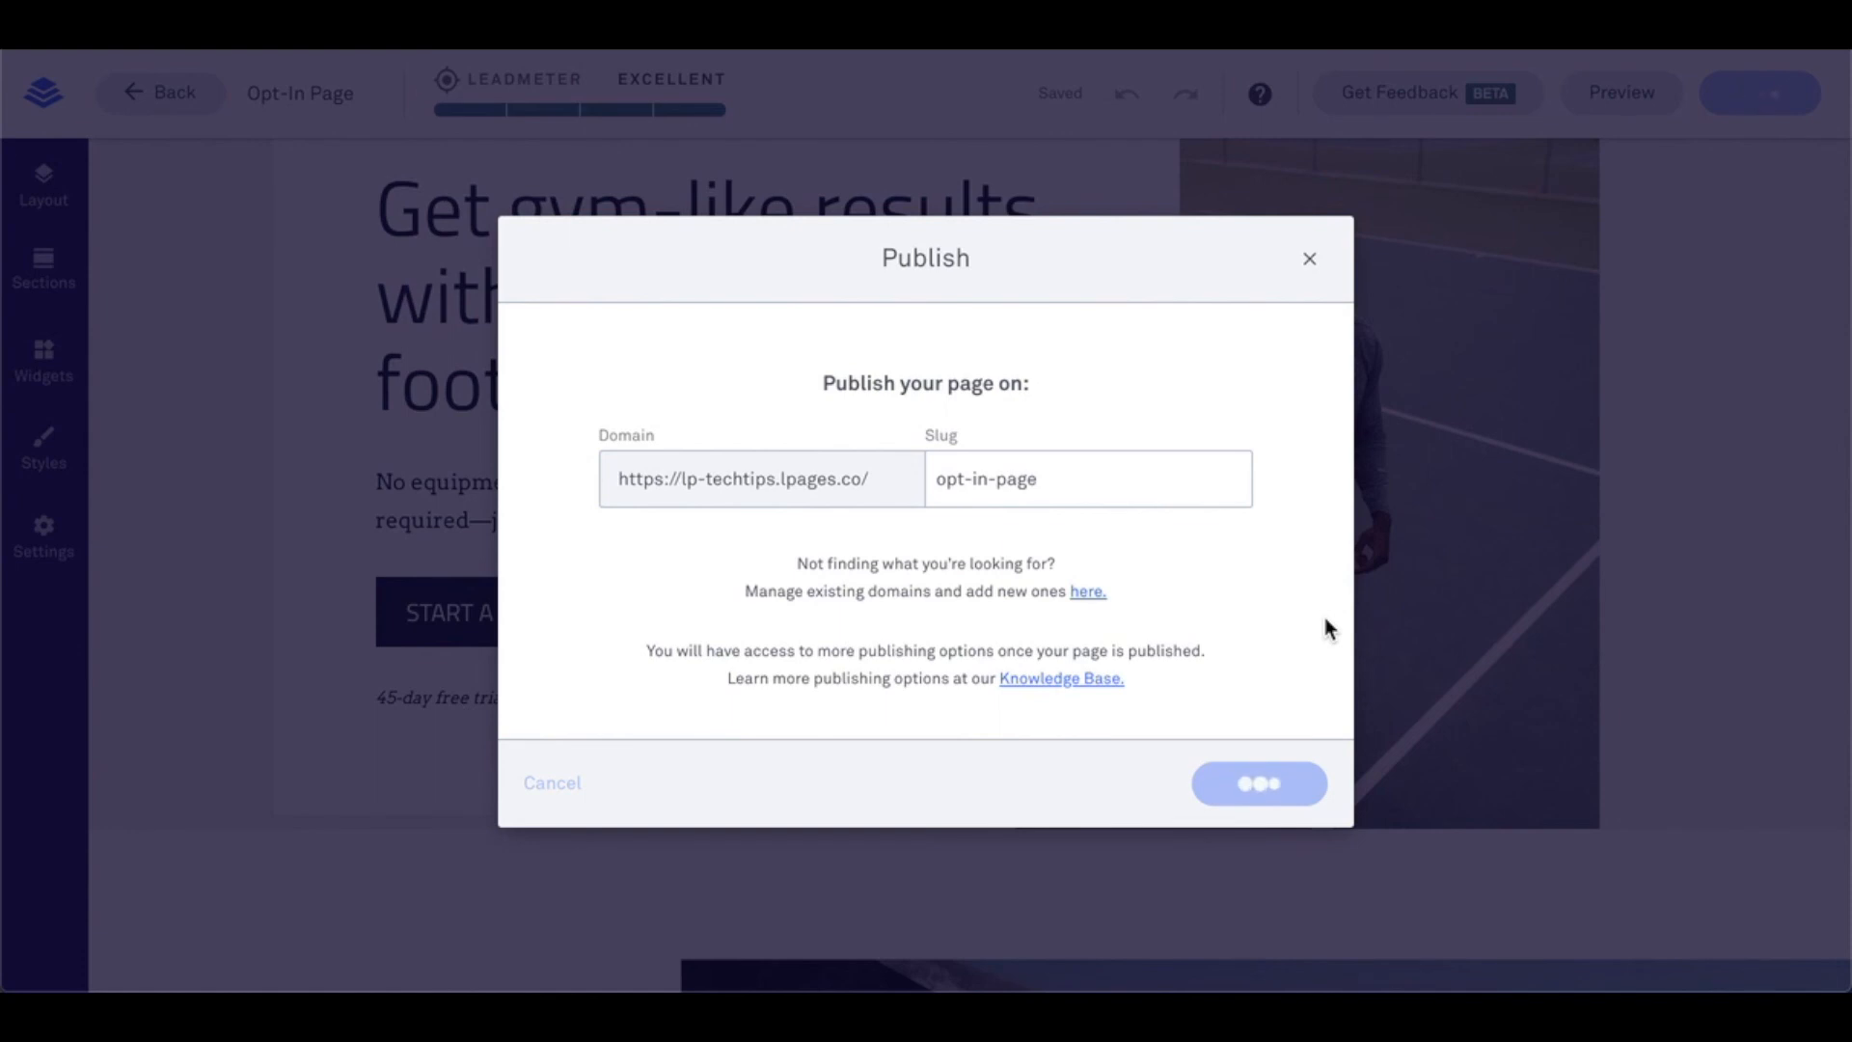
click(1258, 783)
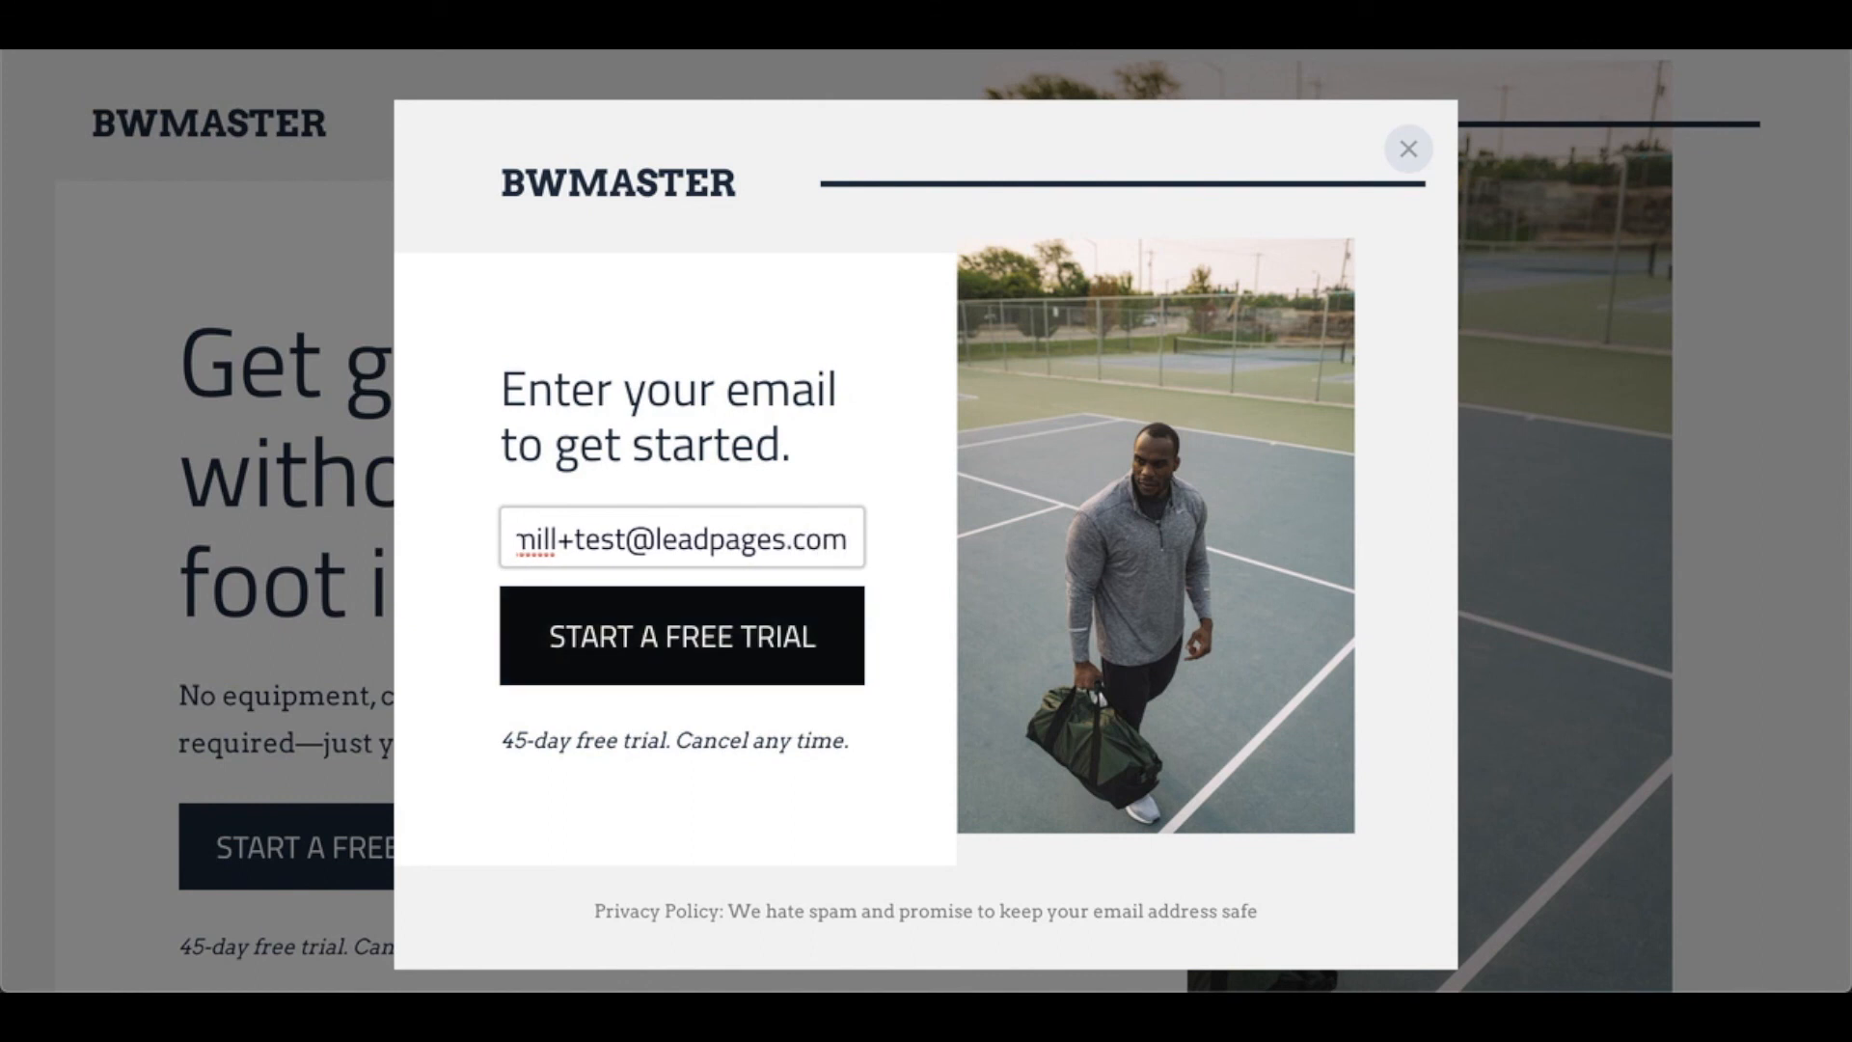
Step: Submit a test email on the live page to reach the Thank You Page, then open the Help panel
click(682, 635)
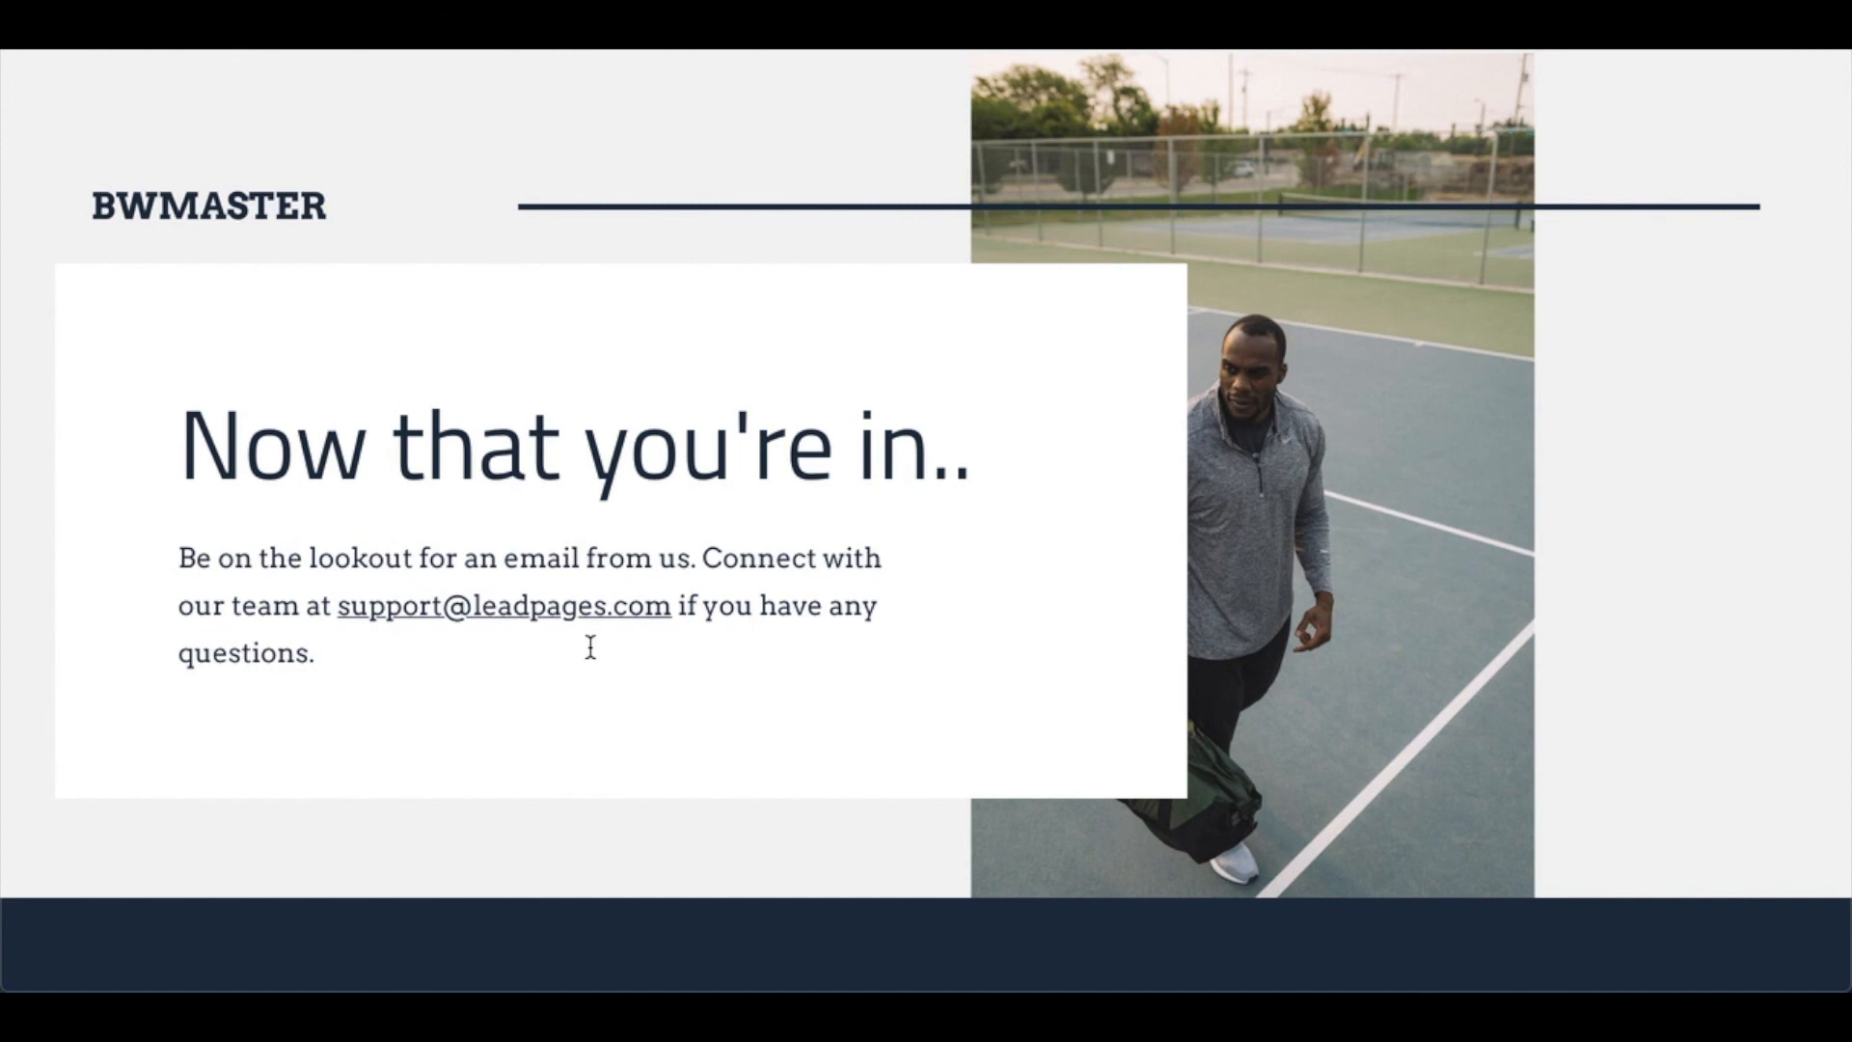
mouse_move(604, 662)
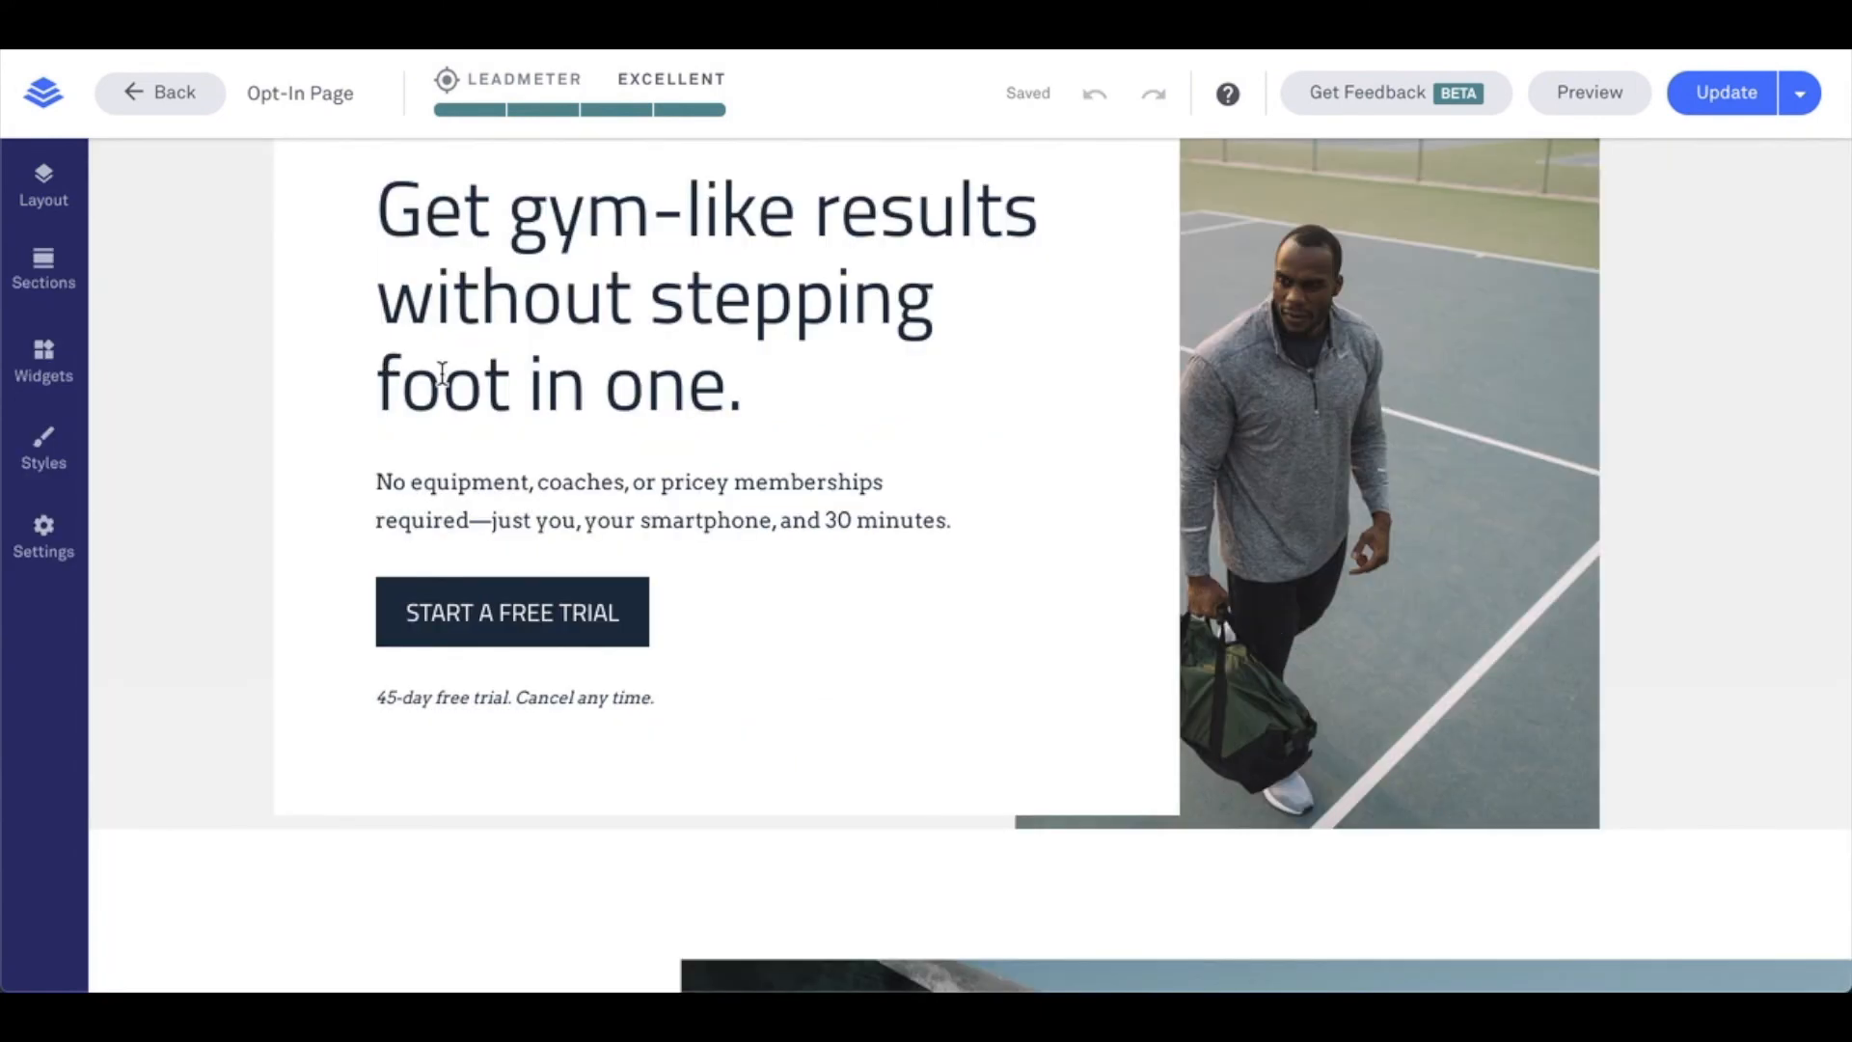
click(1227, 93)
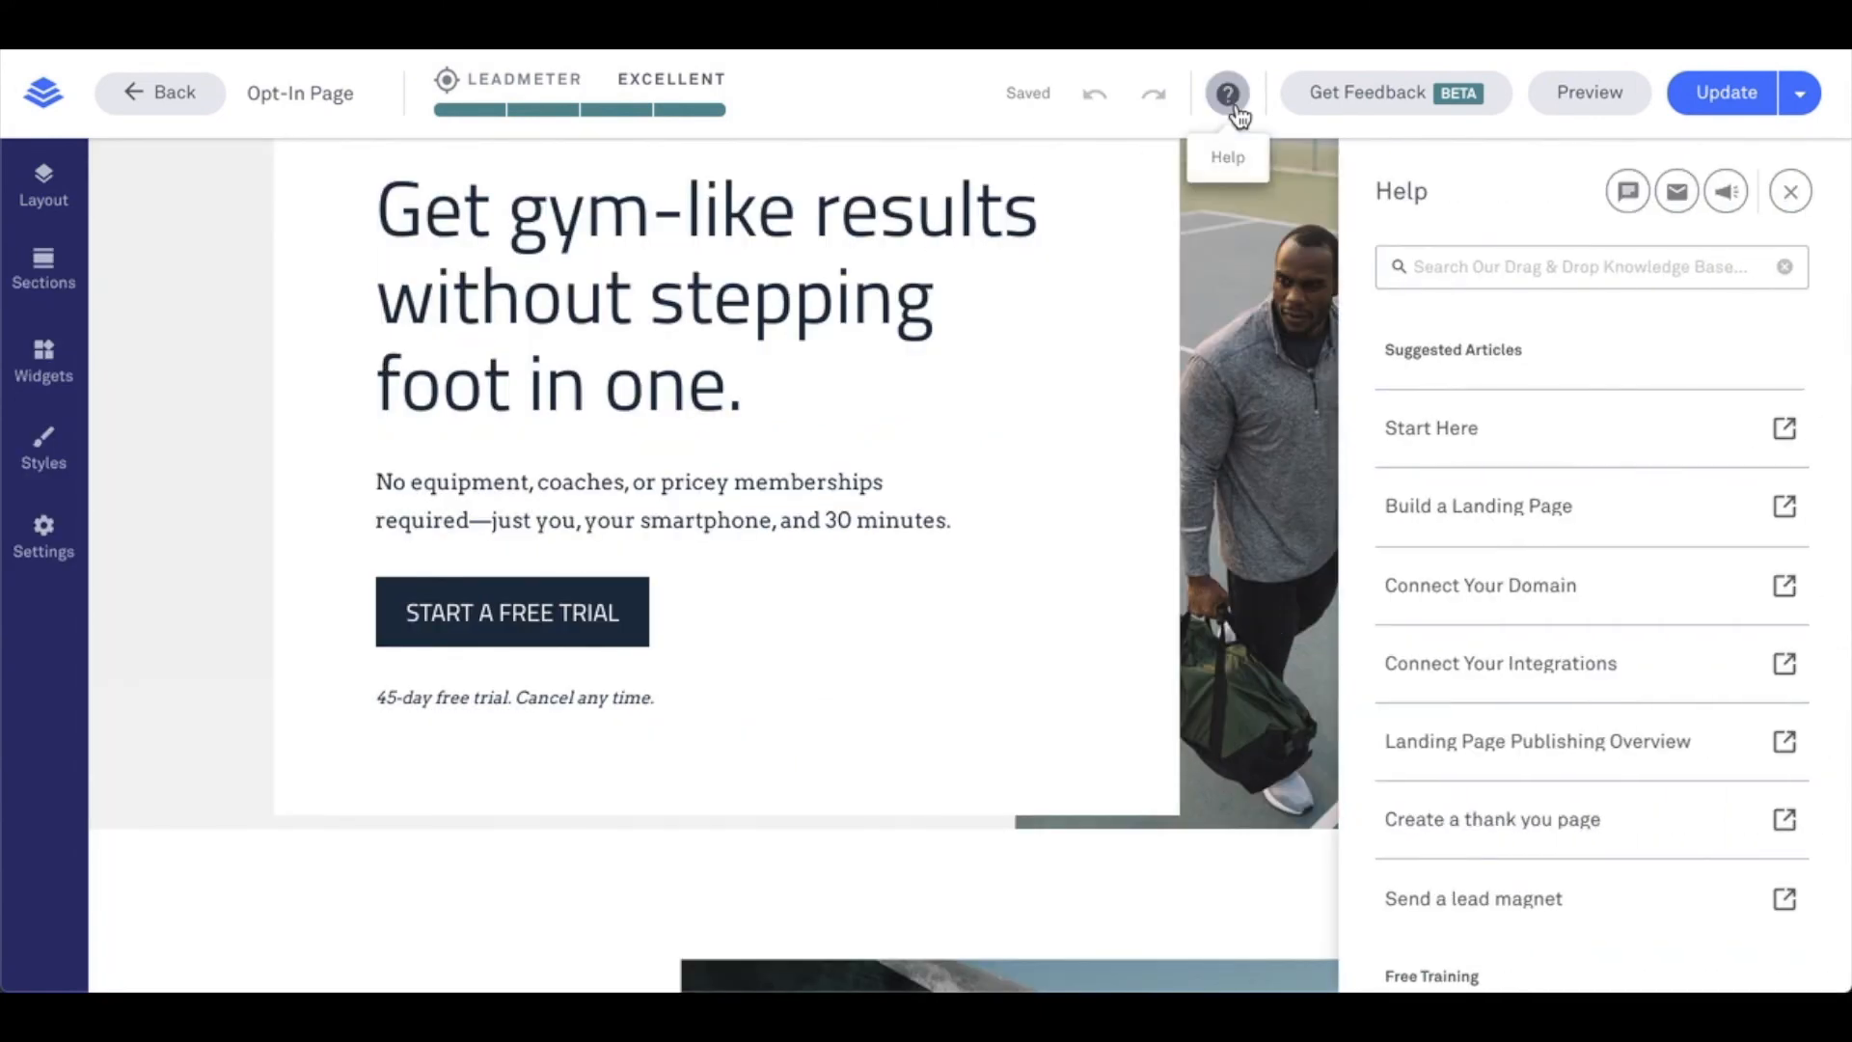